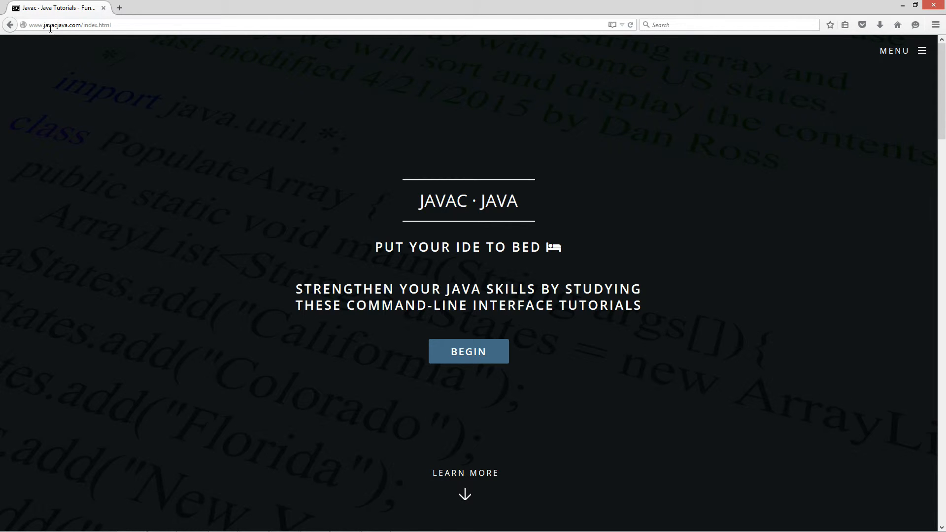
mouse_move(899, 55)
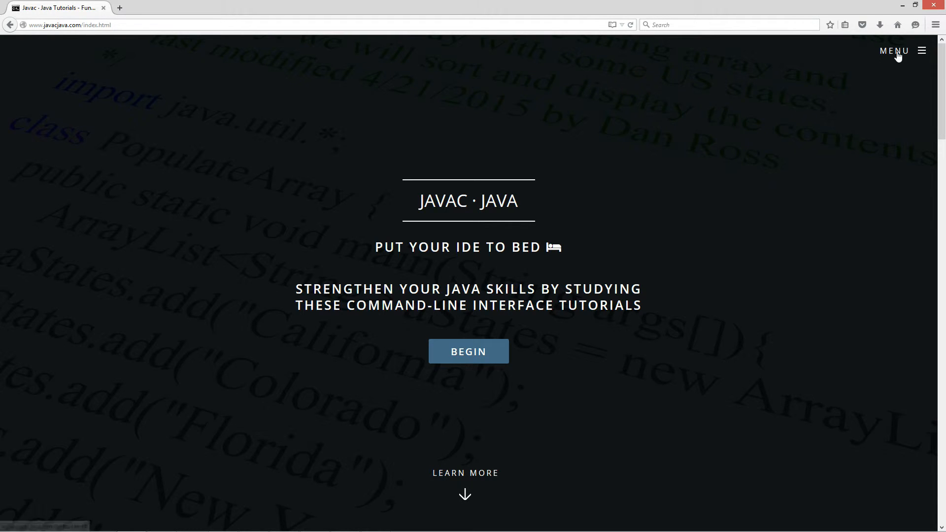
- Navigate via the site menu to Java OOP Tutorials and open the Private Constructor tutorial
left_click(894, 50)
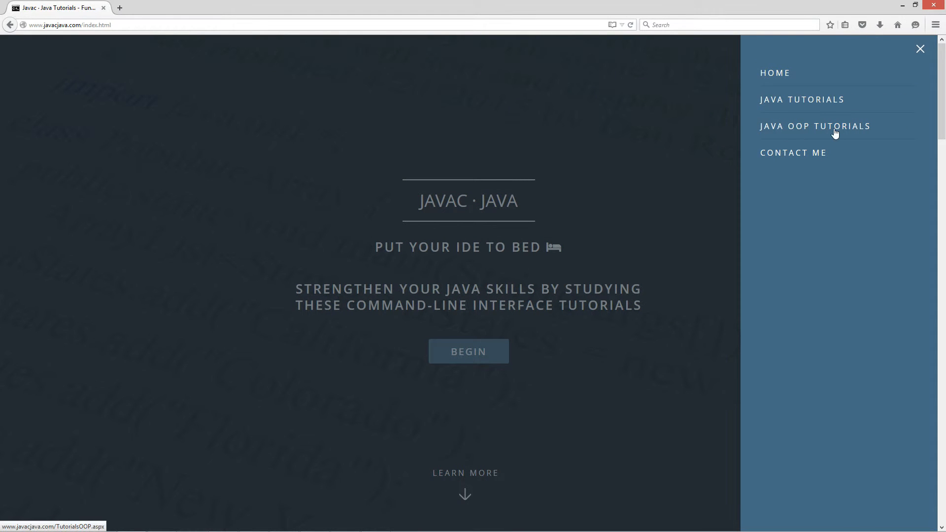
left_click(814, 125)
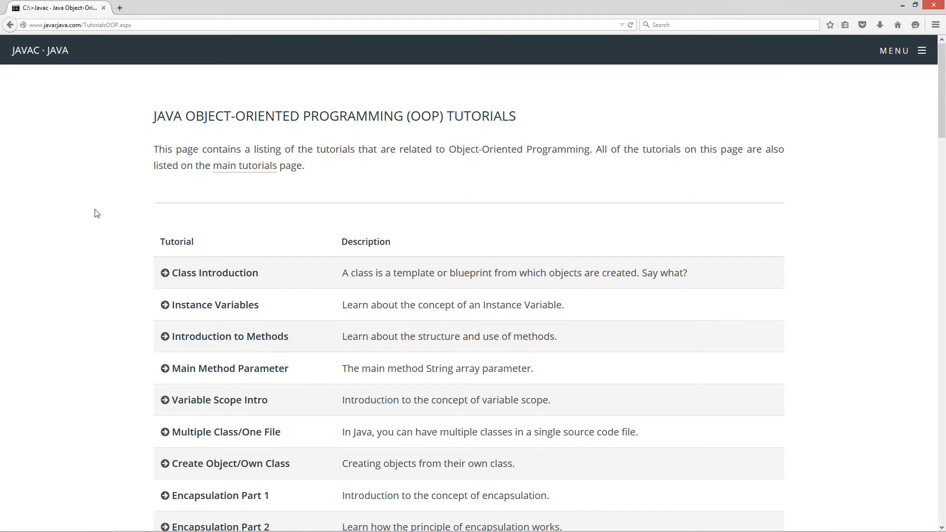
scroll("down", 3)
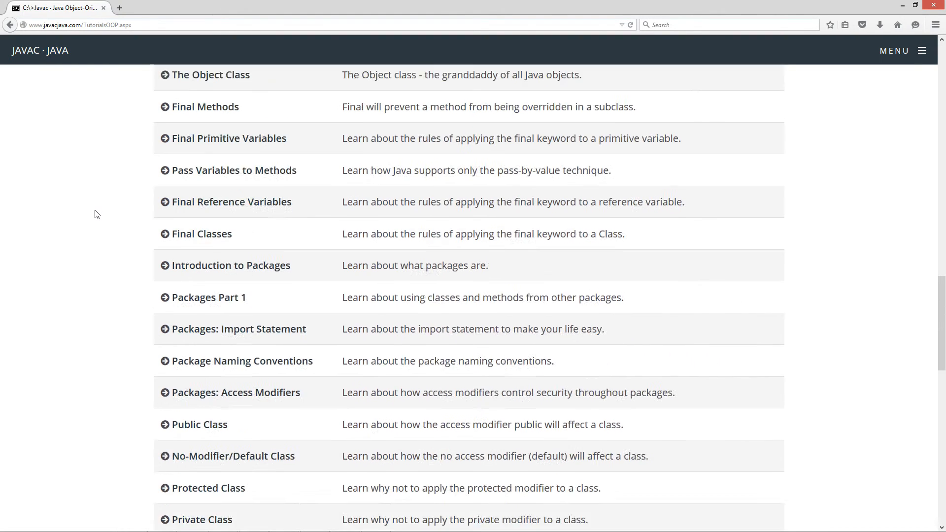
scroll("down", 3)
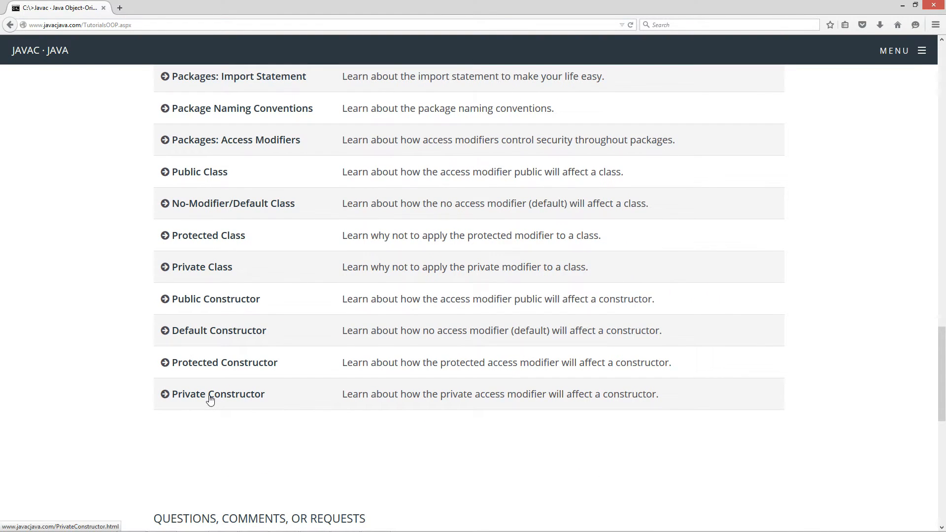
left_click(217, 394)
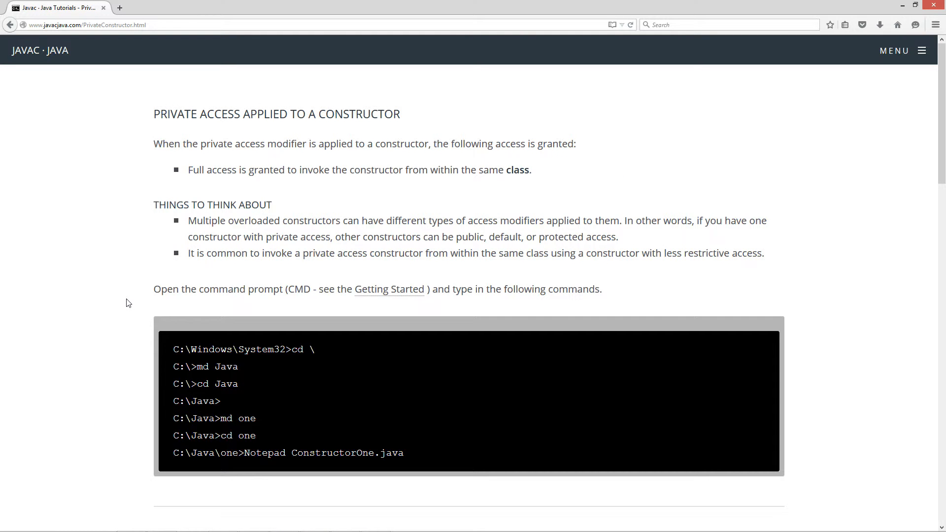
mouse_move(325, 150)
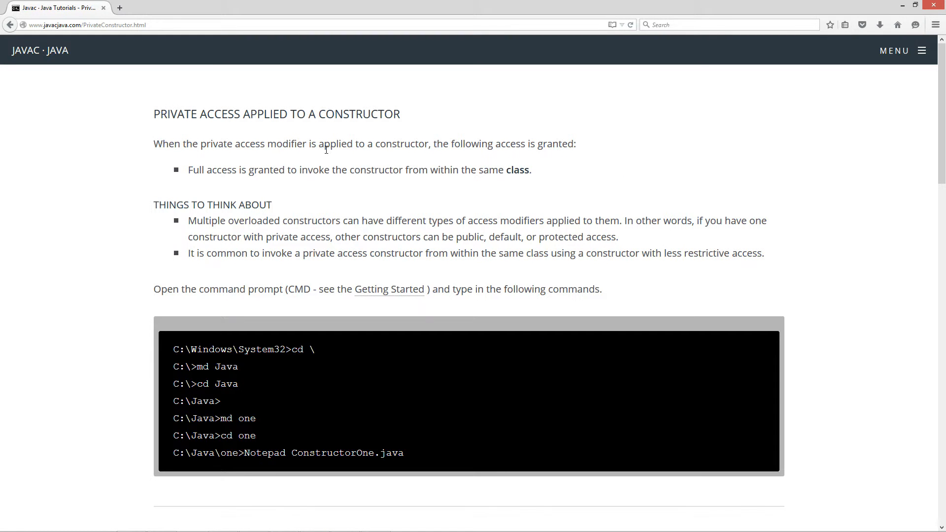
mouse_move(566, 149)
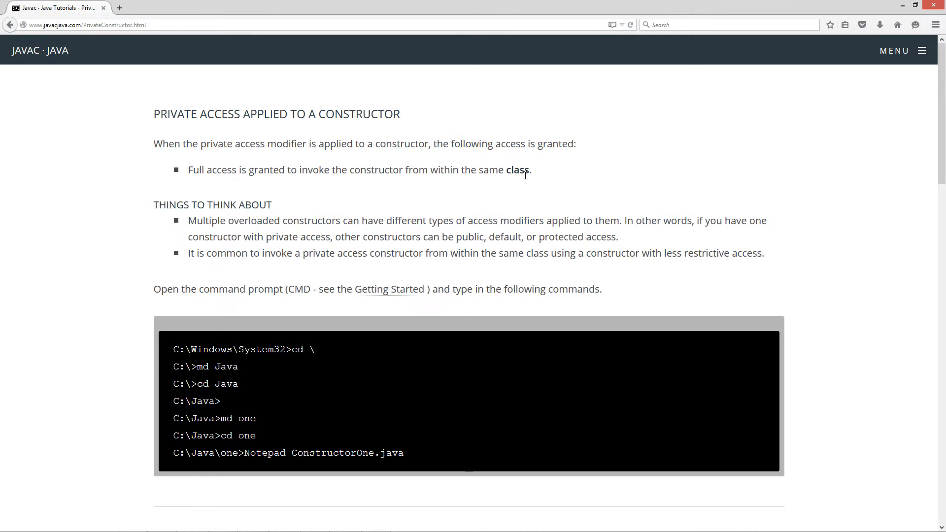
mouse_move(322, 210)
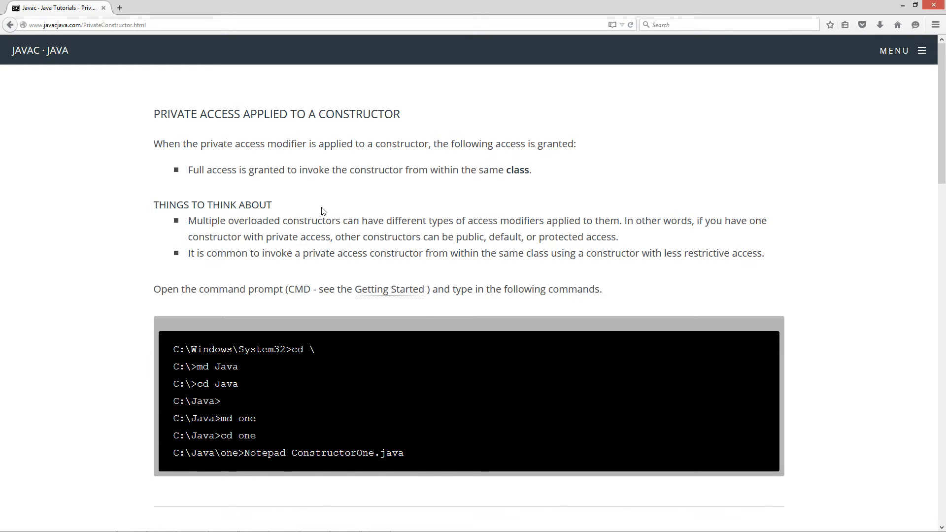
mouse_move(323, 232)
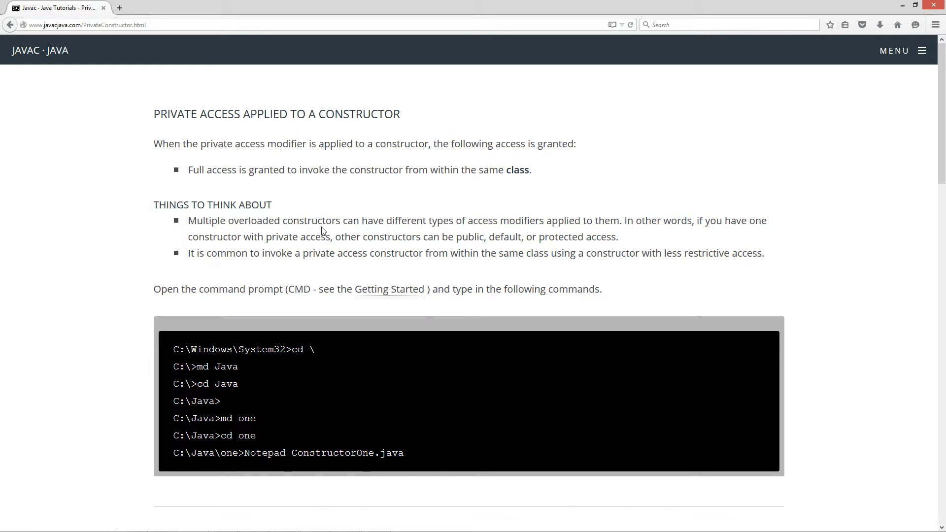
mouse_move(480, 231)
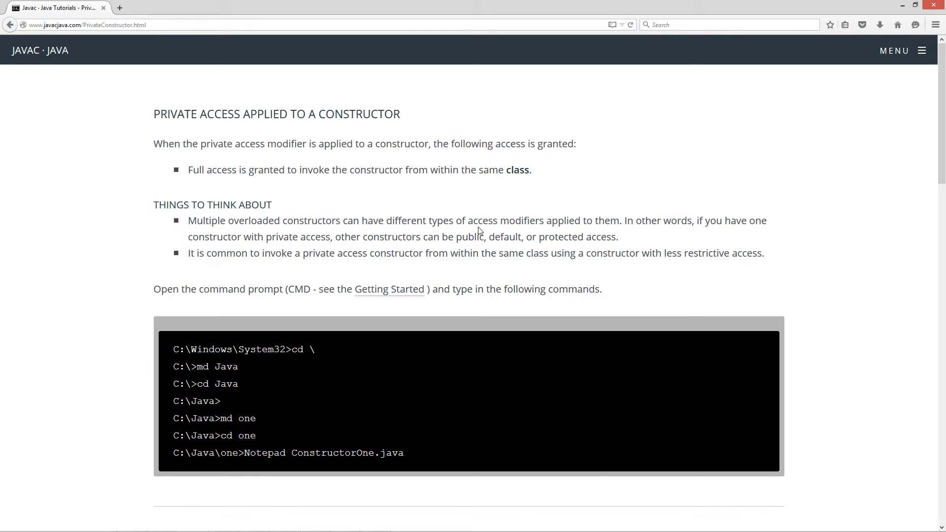
mouse_move(677, 237)
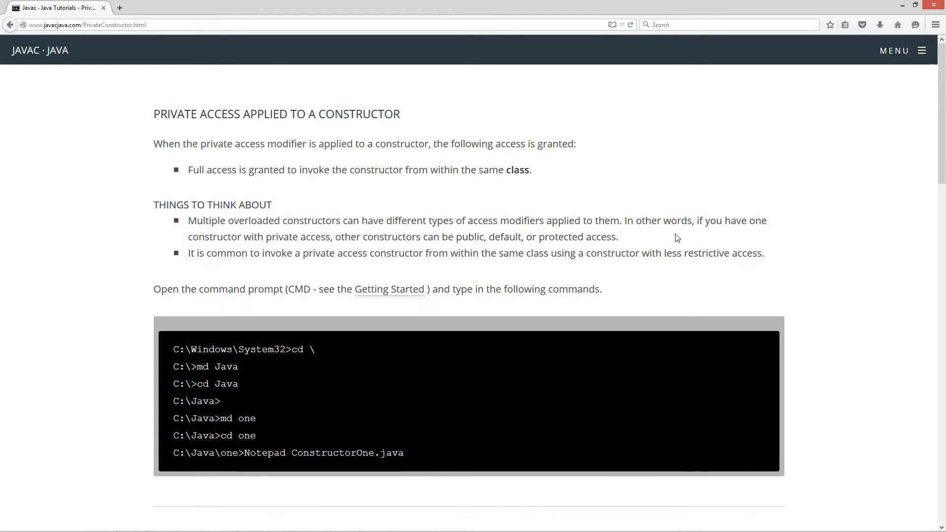
mouse_move(274, 242)
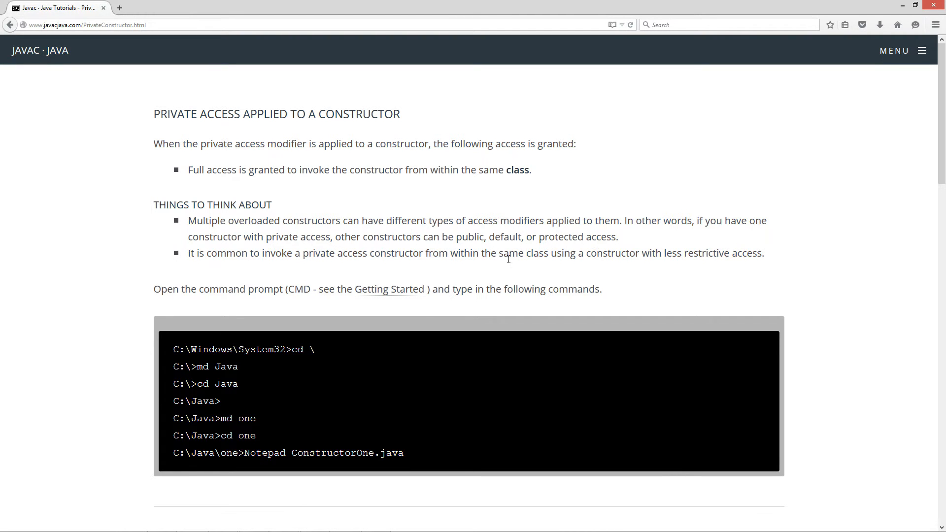
mouse_move(364, 263)
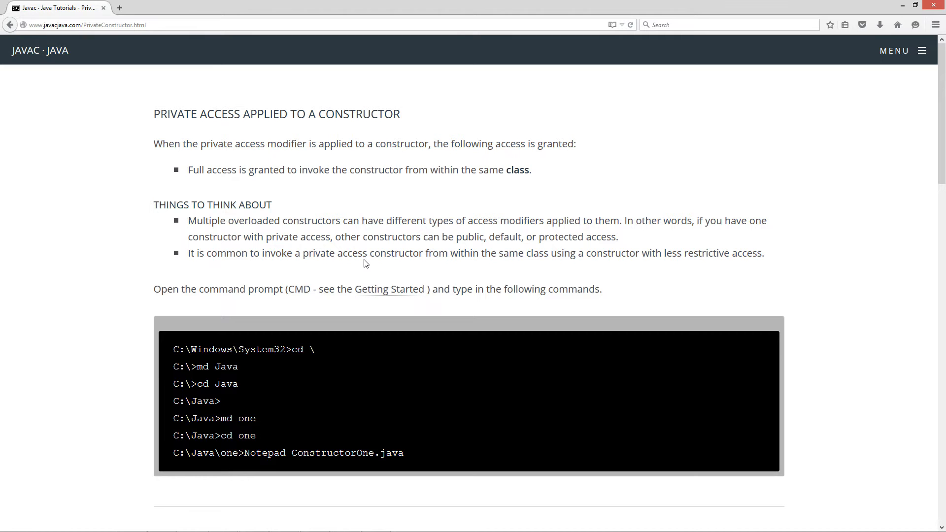
mouse_move(569, 264)
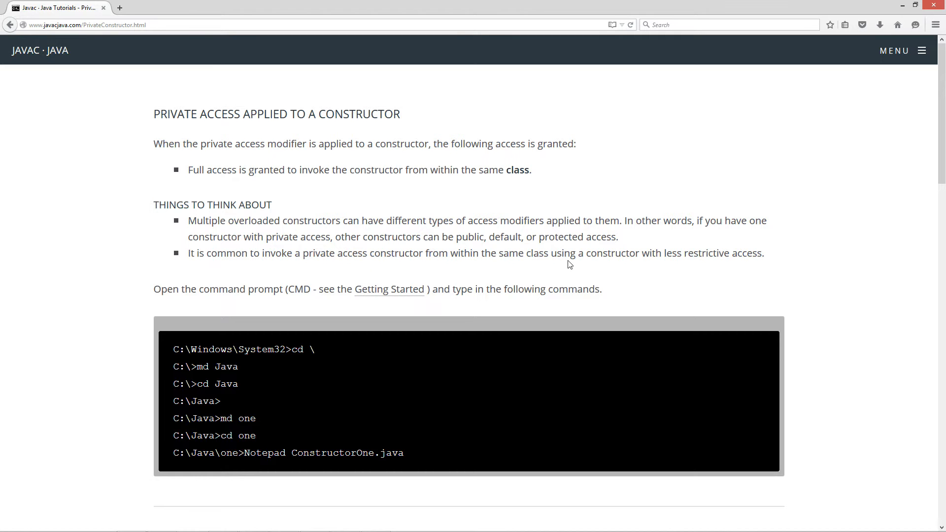
mouse_move(734, 267)
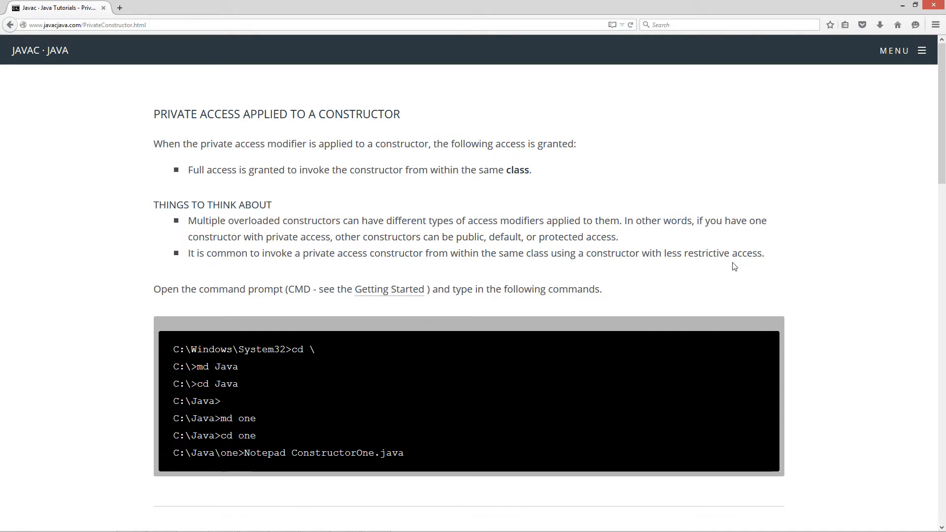
- Scroll down to the example code box for the Tester and ConstructorOne classes
scroll("down", 3)
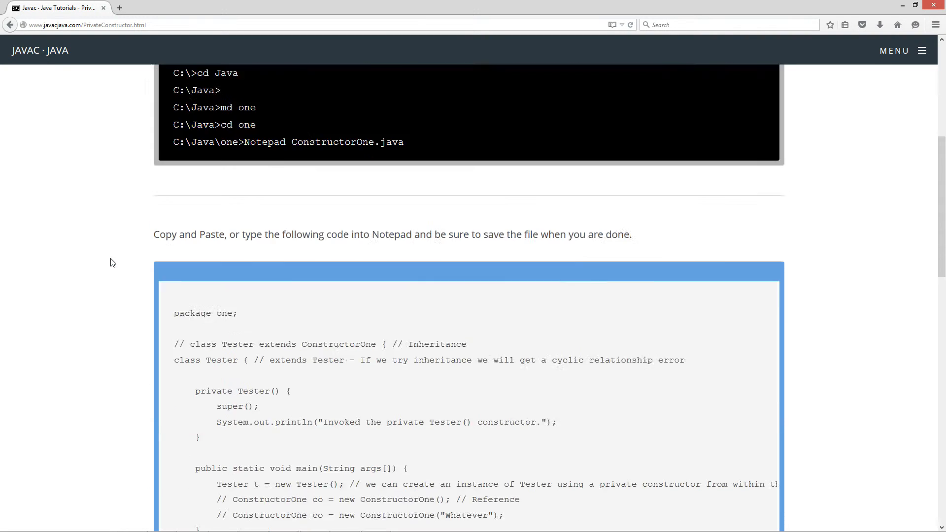
scroll("down", 3)
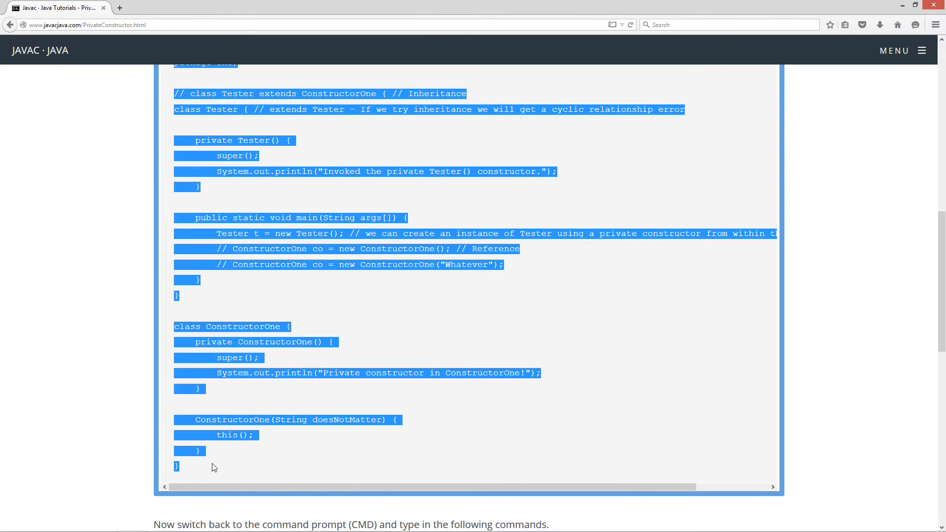
mouse_move(575, 103)
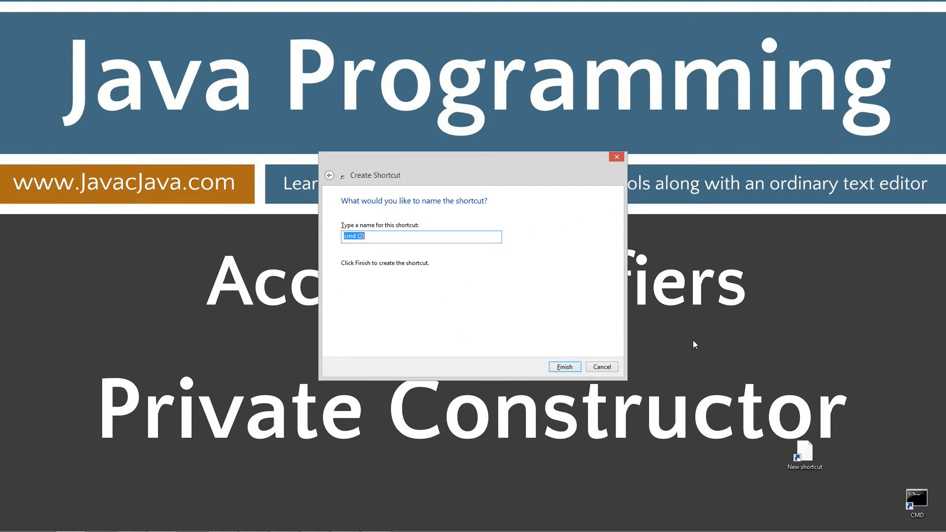
- Finish the shortcut wizard to create the new command prompt shortcut
left_click(563, 366)
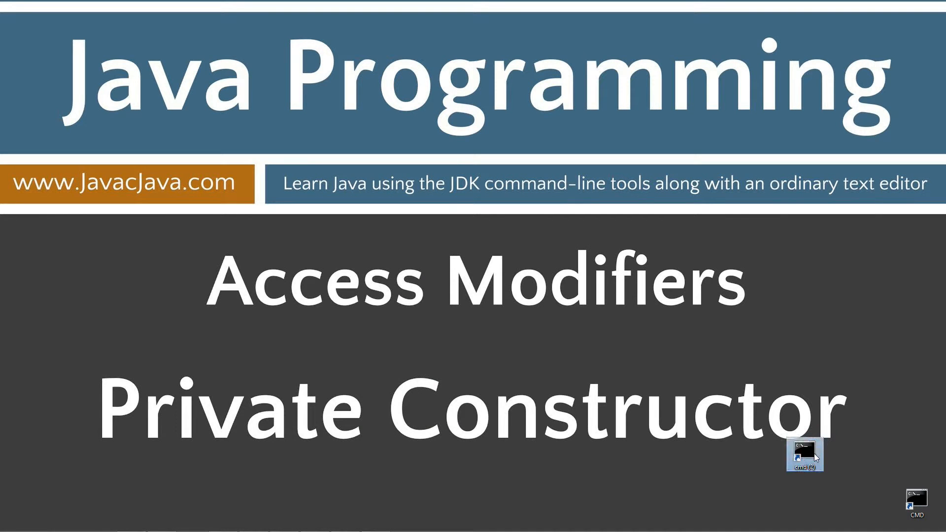
- Launch a command window, run javac to show its options, and enter cls
double_click(804, 452)
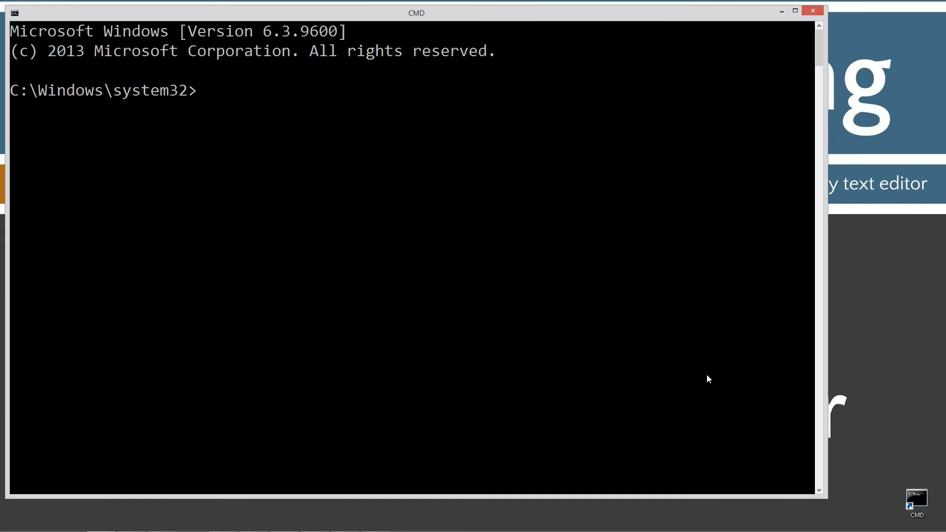
type("javac")
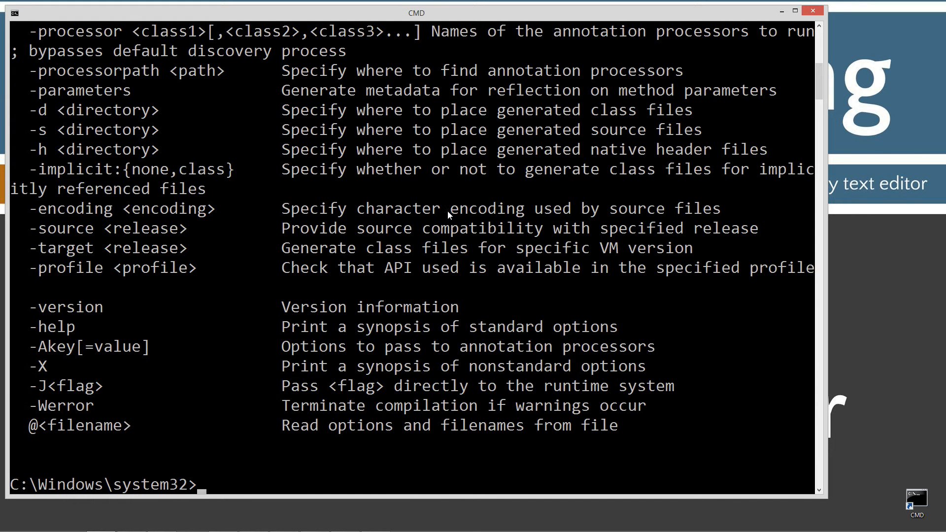
mouse_move(367, 294)
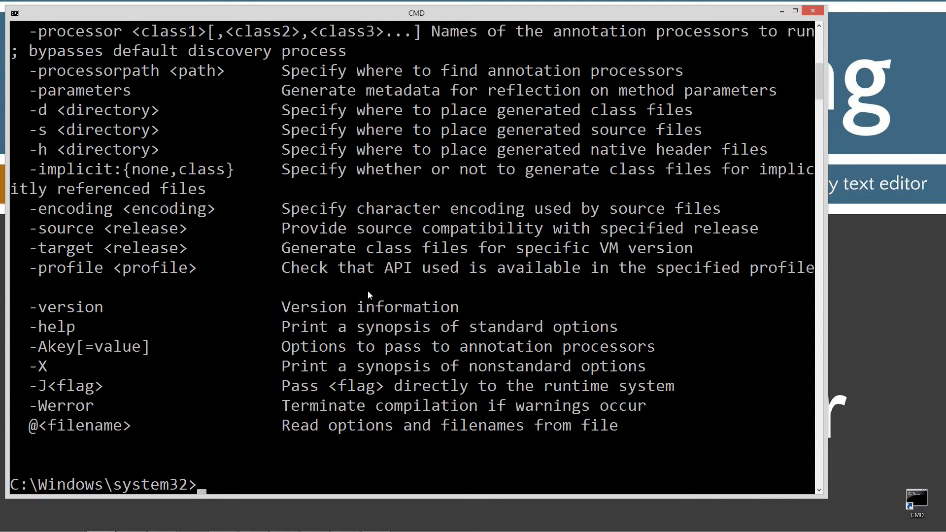
type("cls")
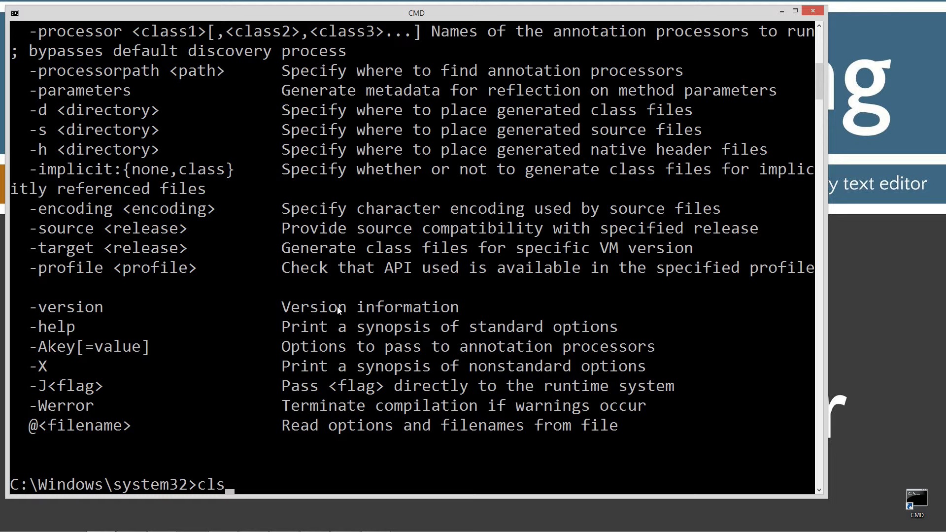
- Clear the screen, move into C:\Java, create folder one and change into it
key("Enter")
type("cd \\")
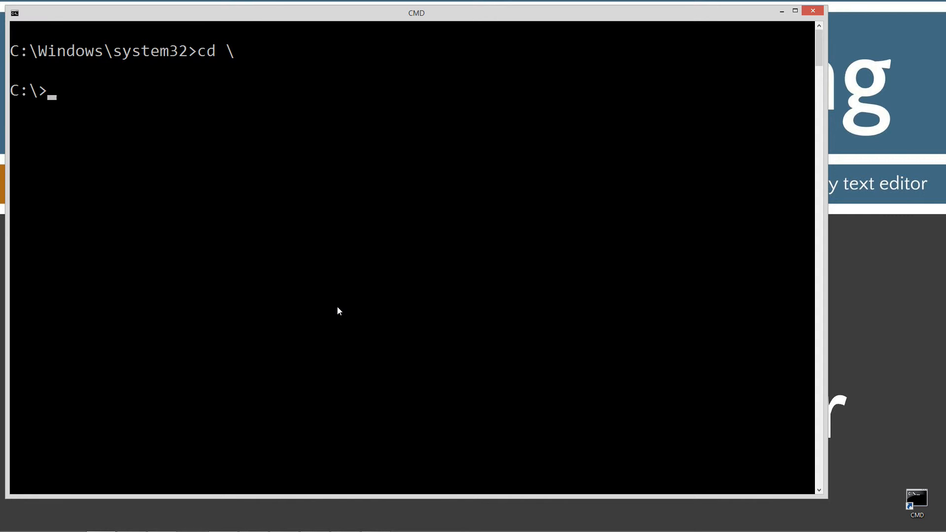
type("md Java")
type("cd J")
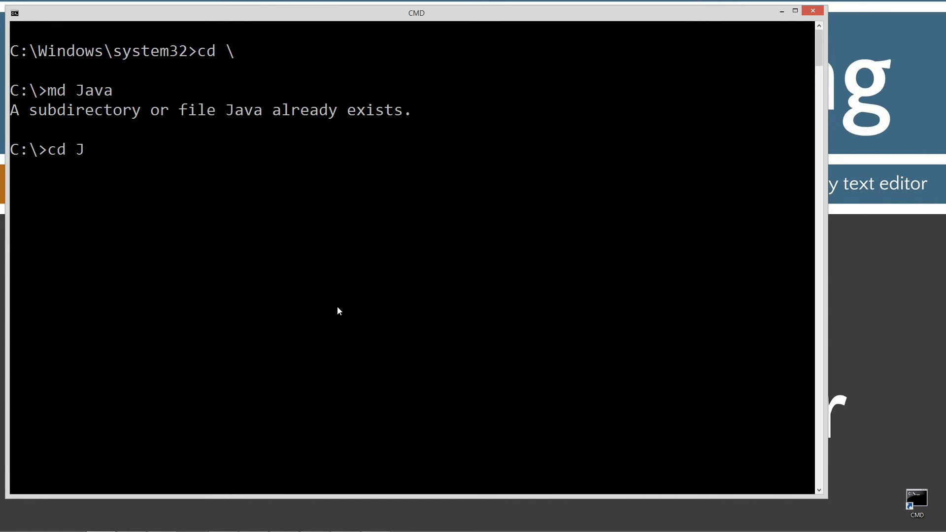
type("ava")
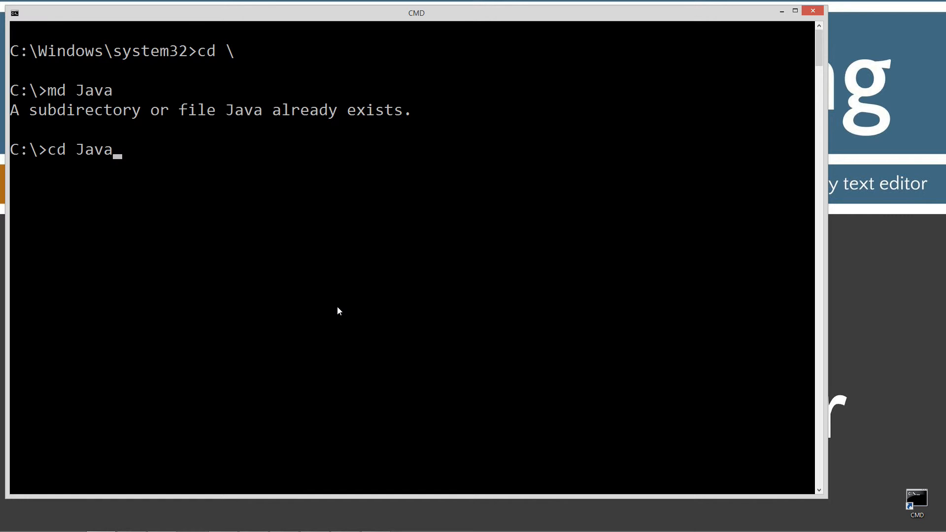
key("Enter")
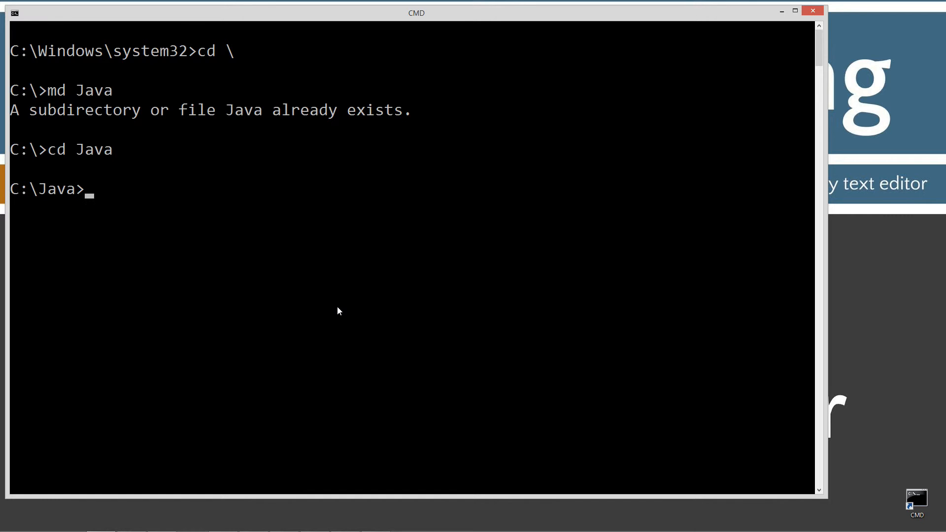
mouse_move(228, 205)
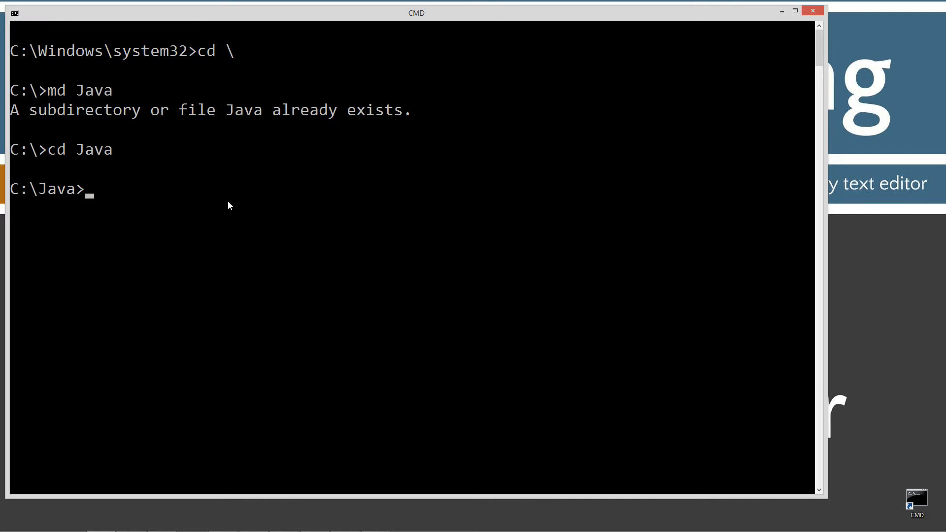
type("md one")
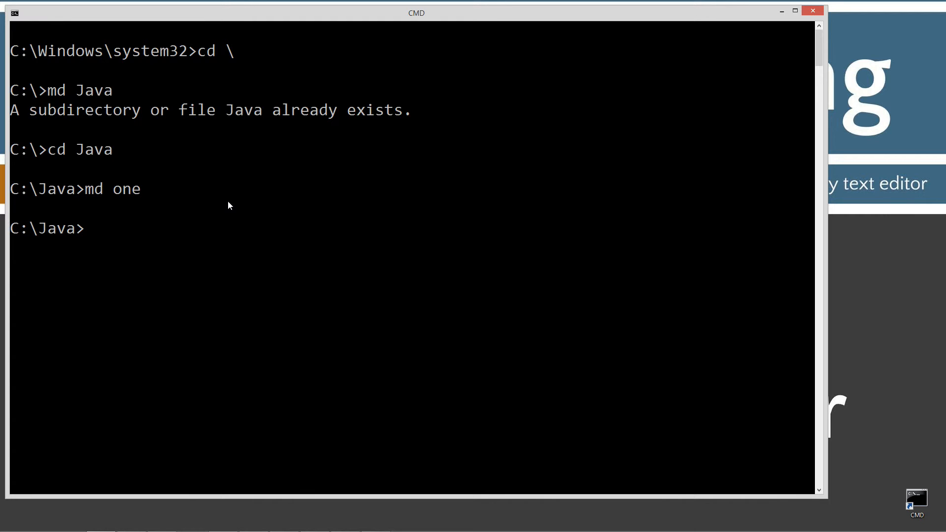
type("cd one")
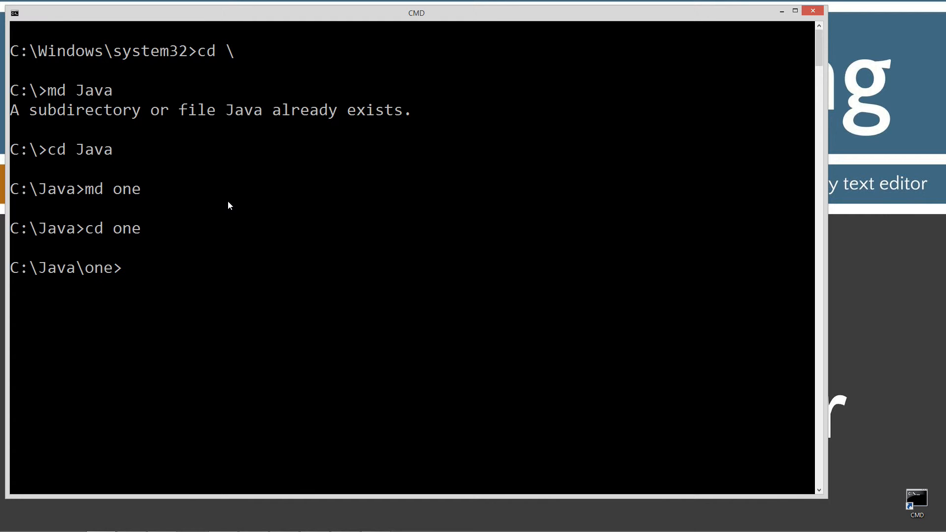
- Run notepad ConstructorOne.java to open the new source file in Notepad
type("notepad")
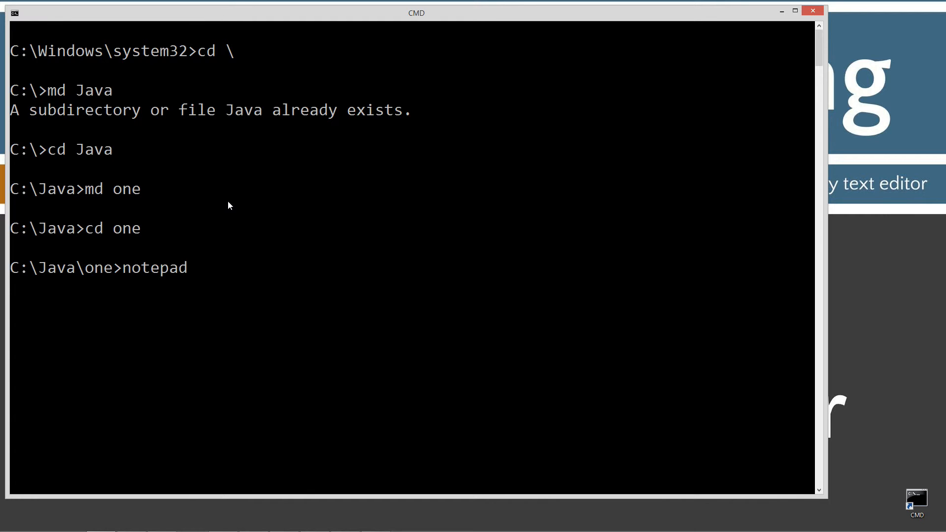
type("Constr")
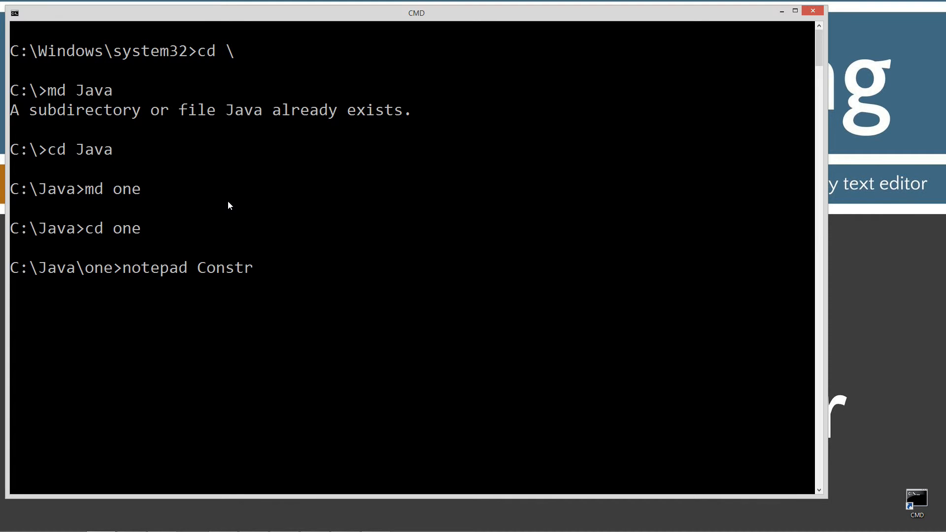
type("uctr")
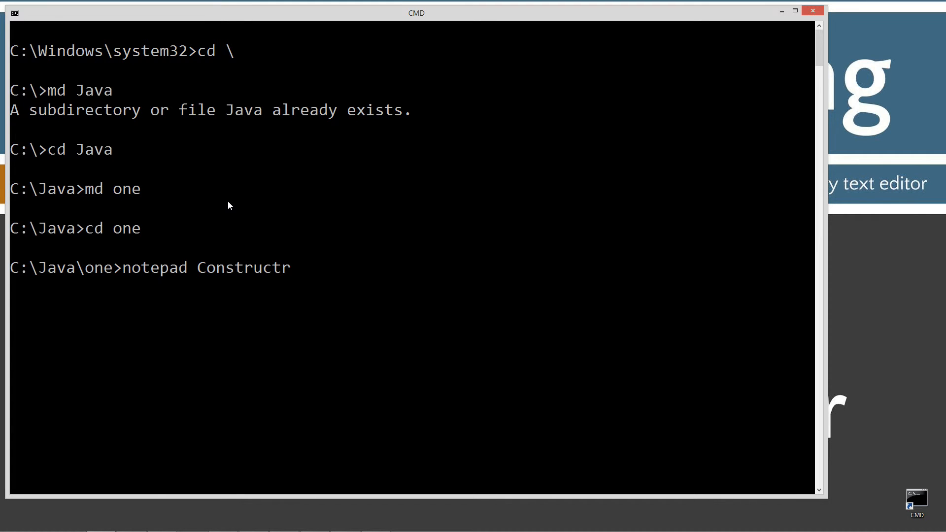
key("BackSpace")
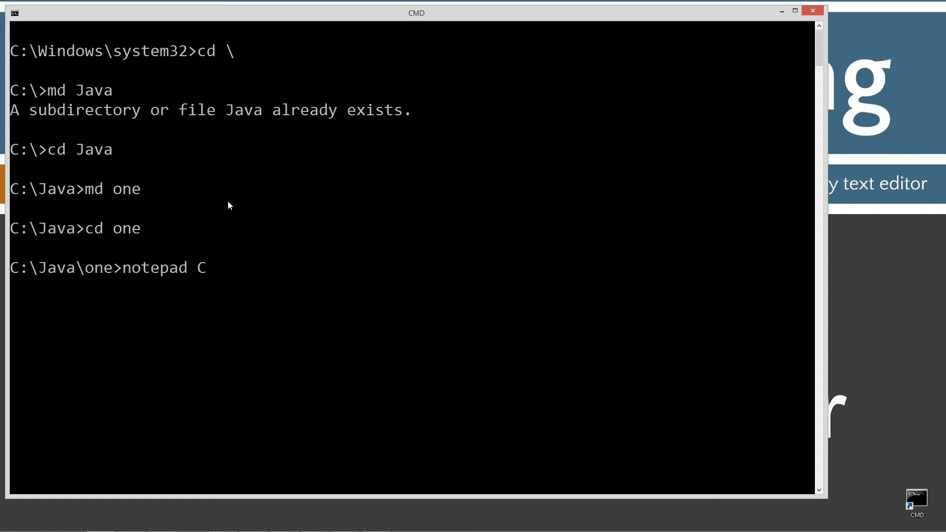
type("o")
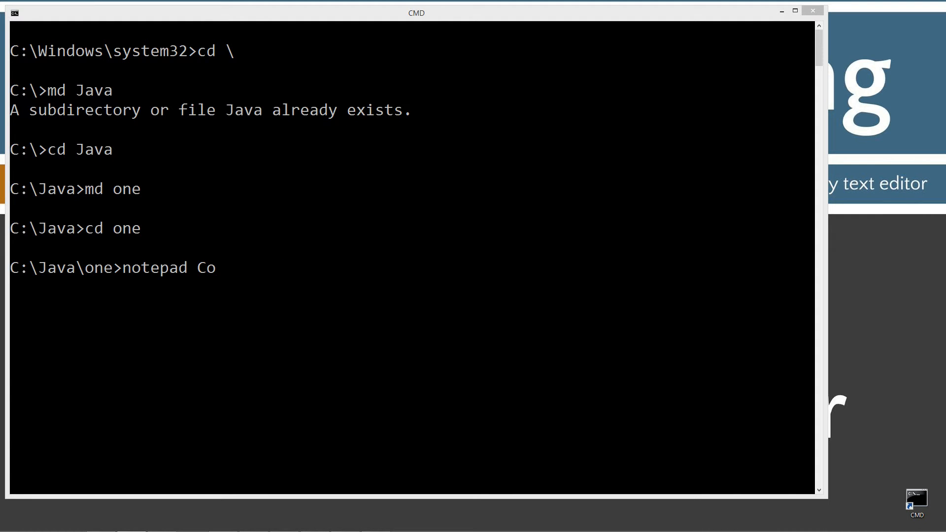
mouse_move(253, 275)
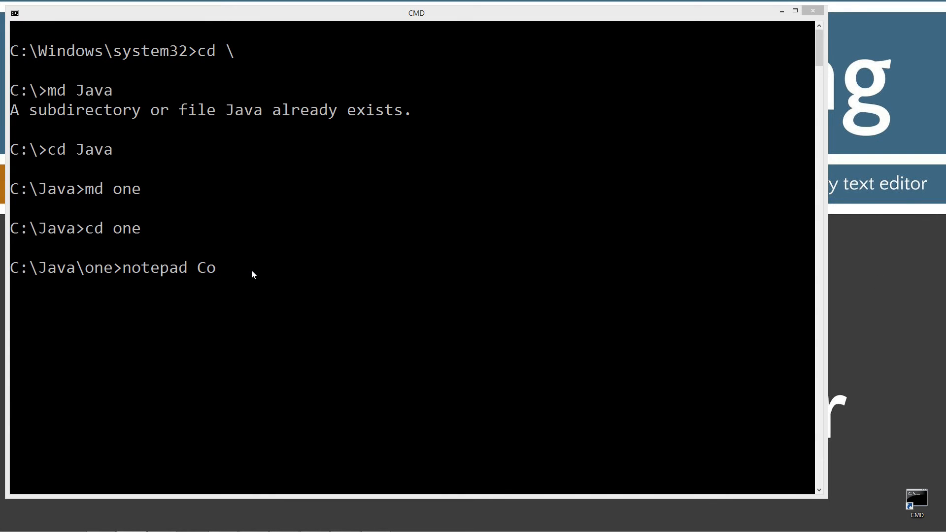
type("nst")
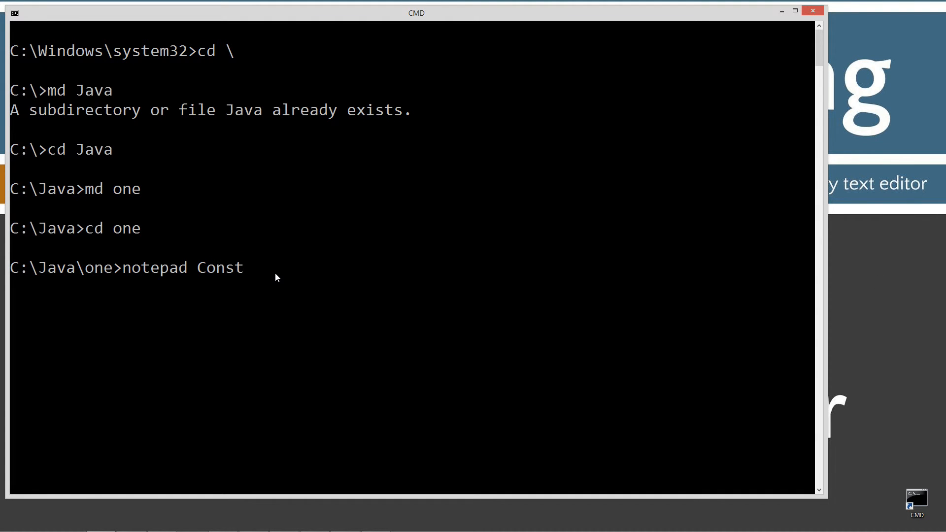
type("ructr")
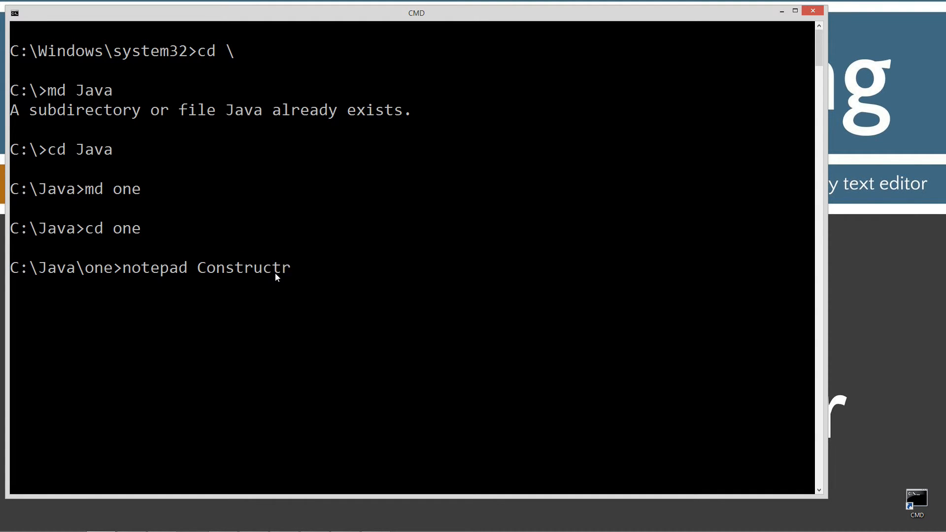
type("o")
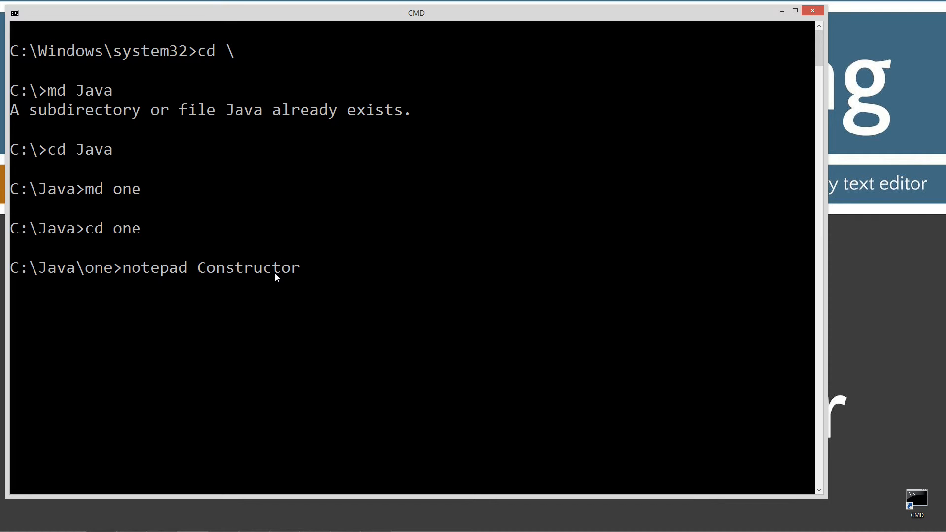
type("One.java")
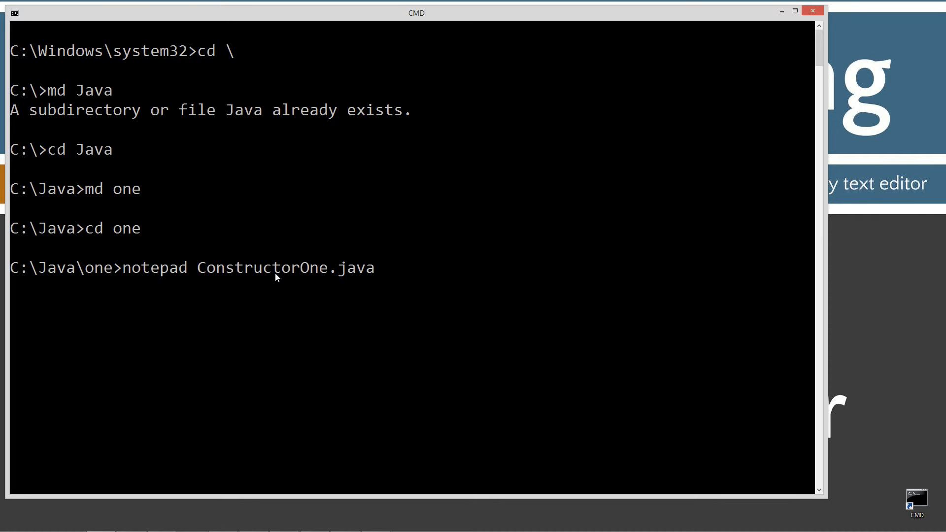
key("enter")
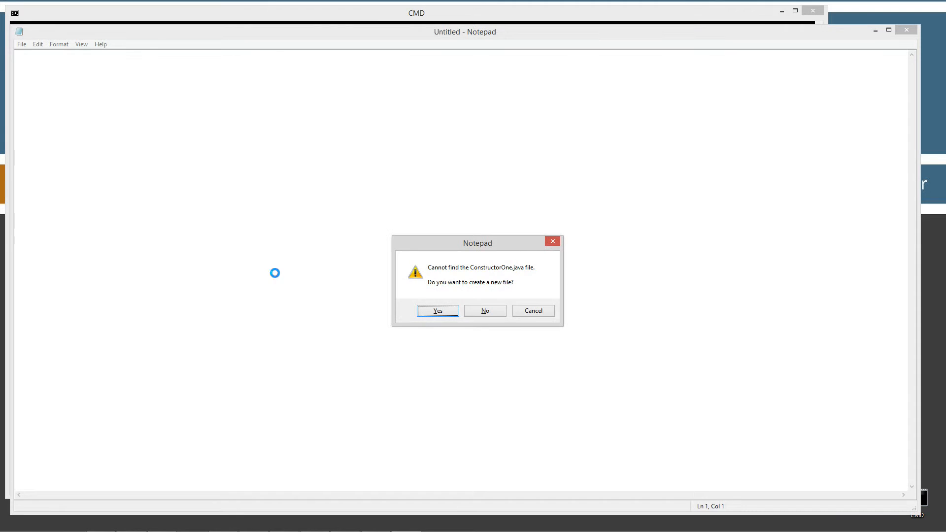
- Create the new file with the example code and highlight super(), the message string and t while explaining
left_click(437, 310)
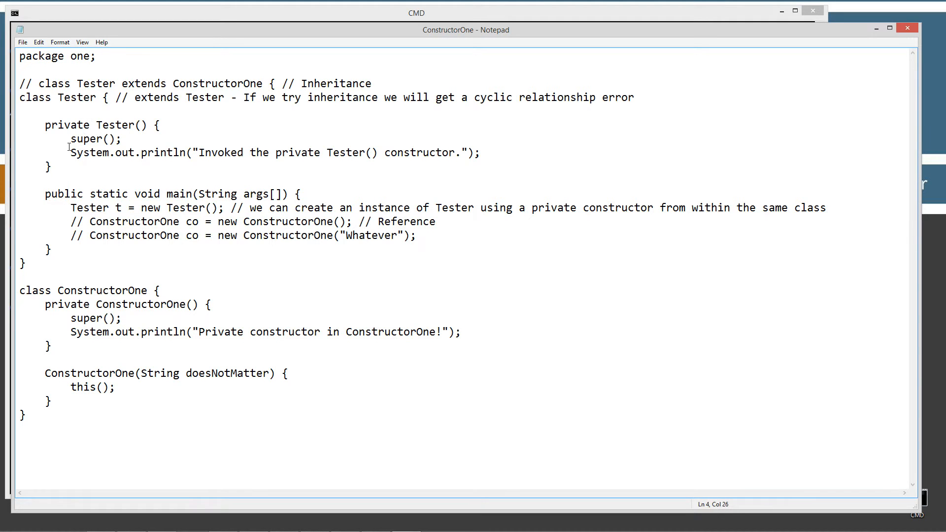
double_click(118, 125)
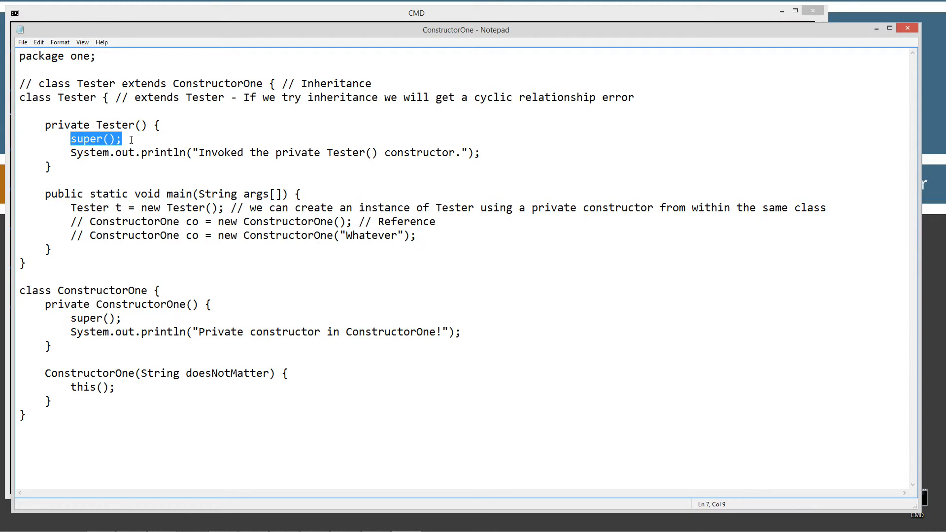
double_click(162, 152)
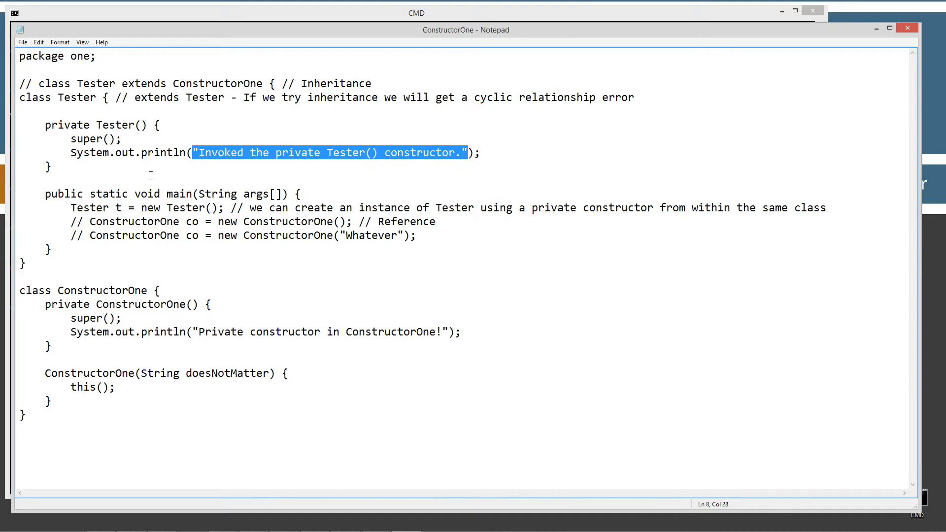
mouse_move(290, 194)
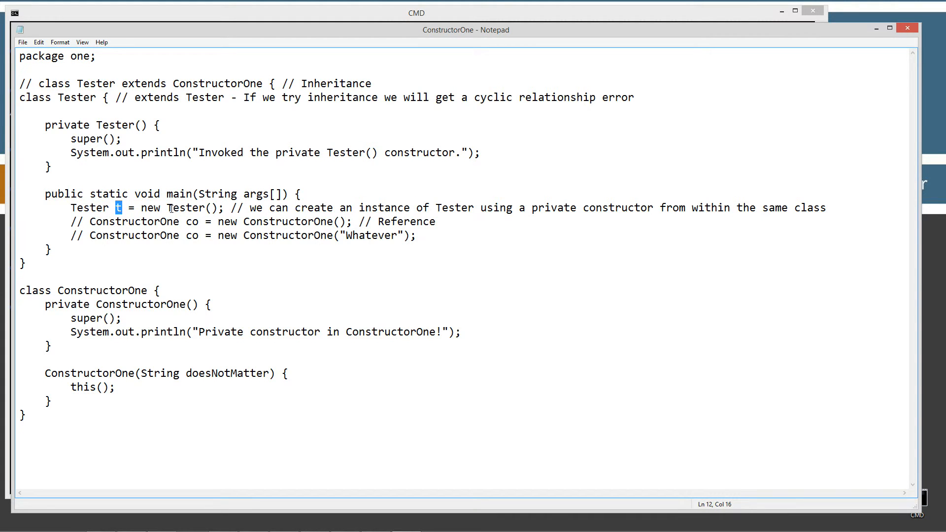
double_click(152, 208)
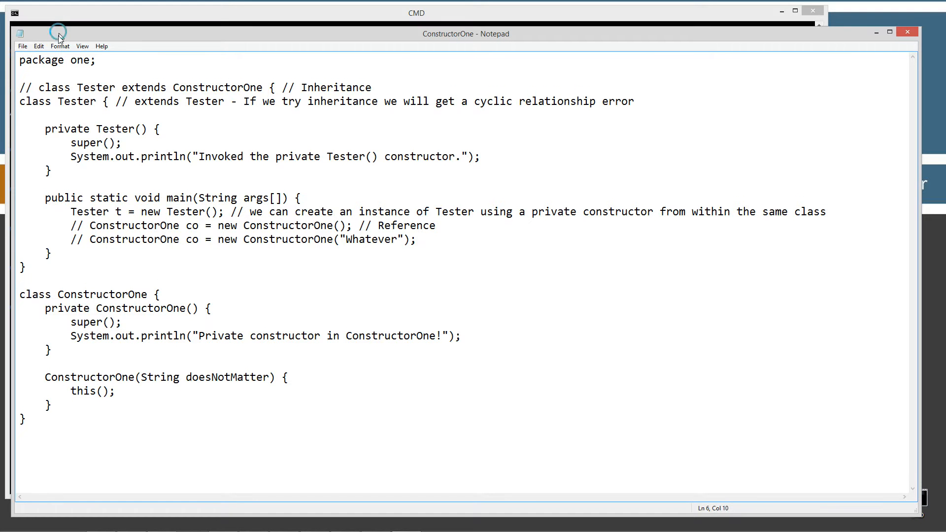
- From C:\Java, compile one\ConstructorOne.java with javac
left_click(23, 61)
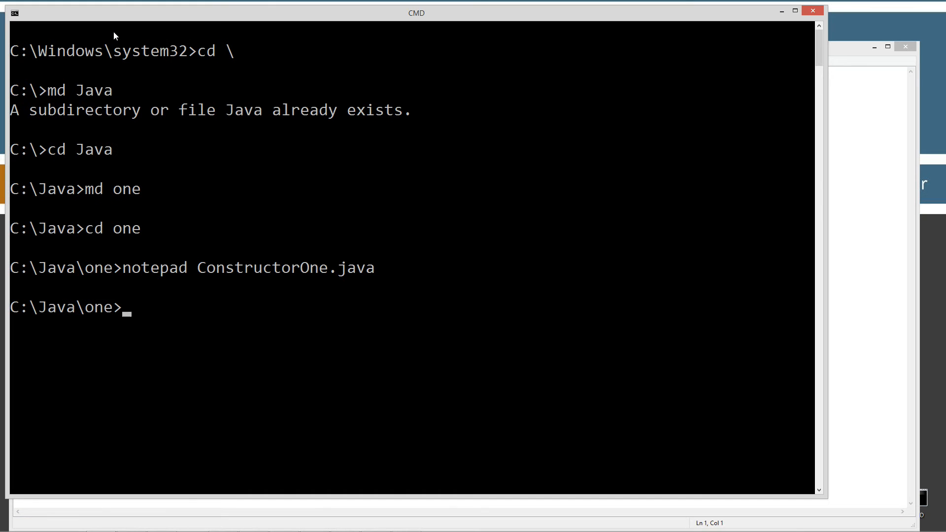
type("cd ..")
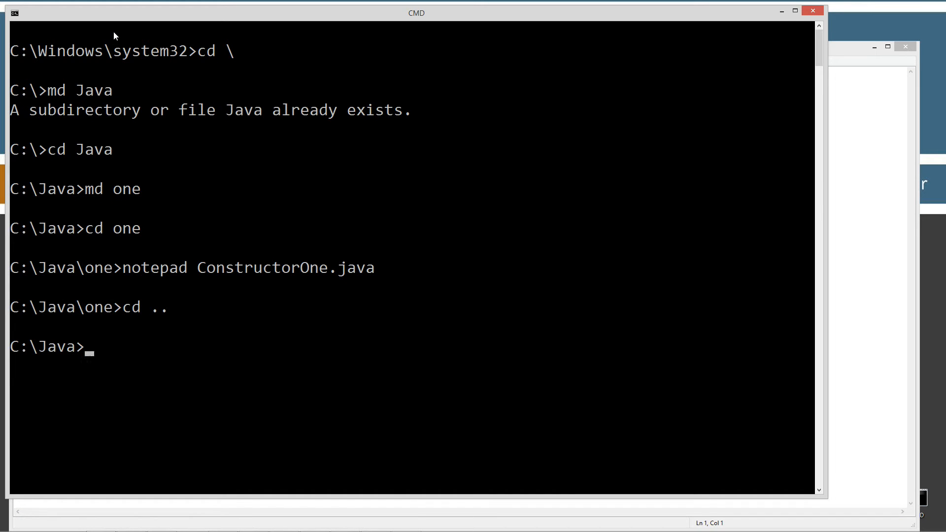
type("javac")
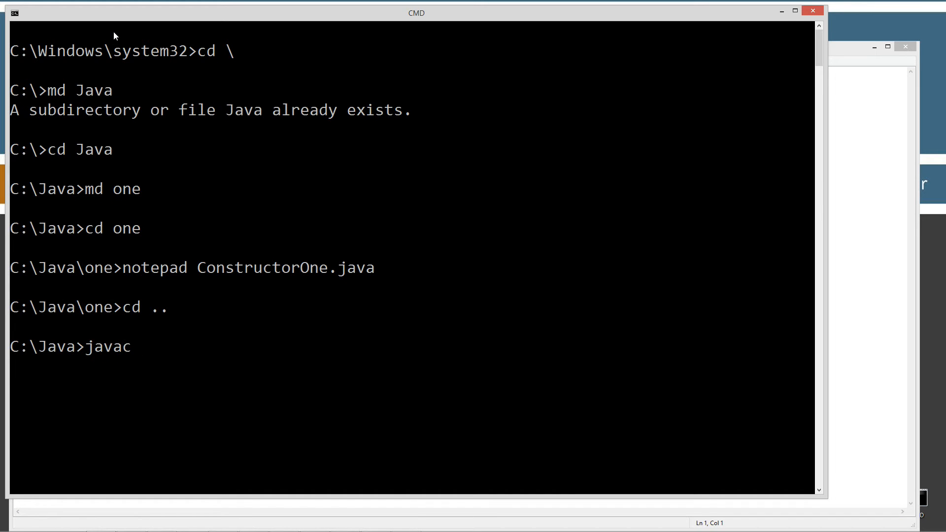
type("one\\ConstructorOne.java")
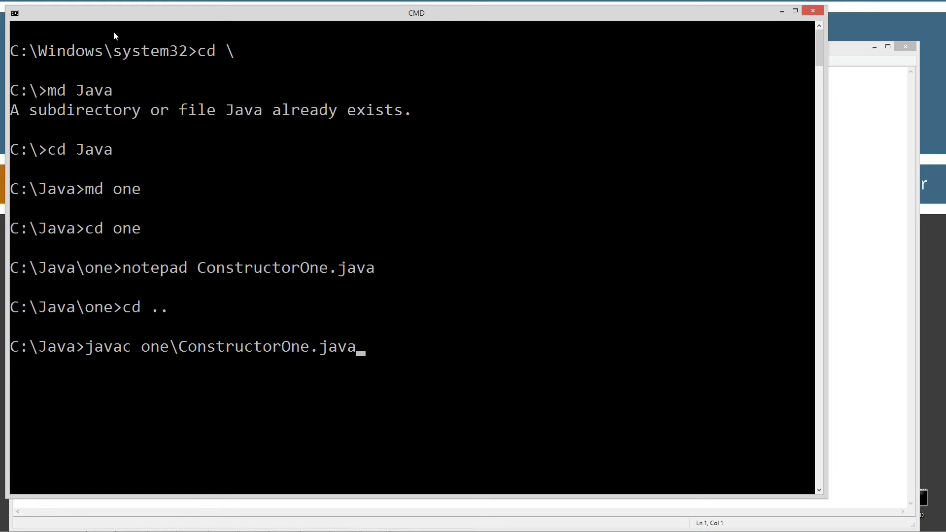
- Run the program with java one.Tester
type("java")
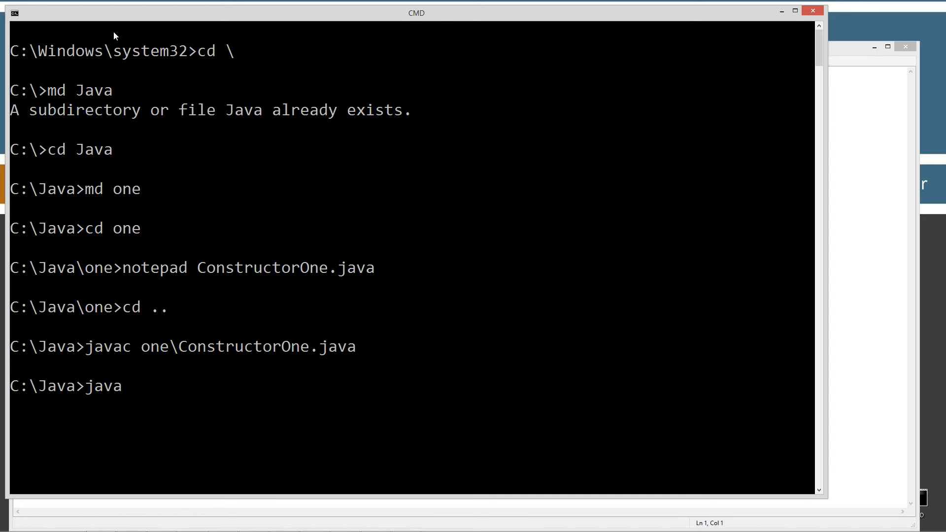
type("one")
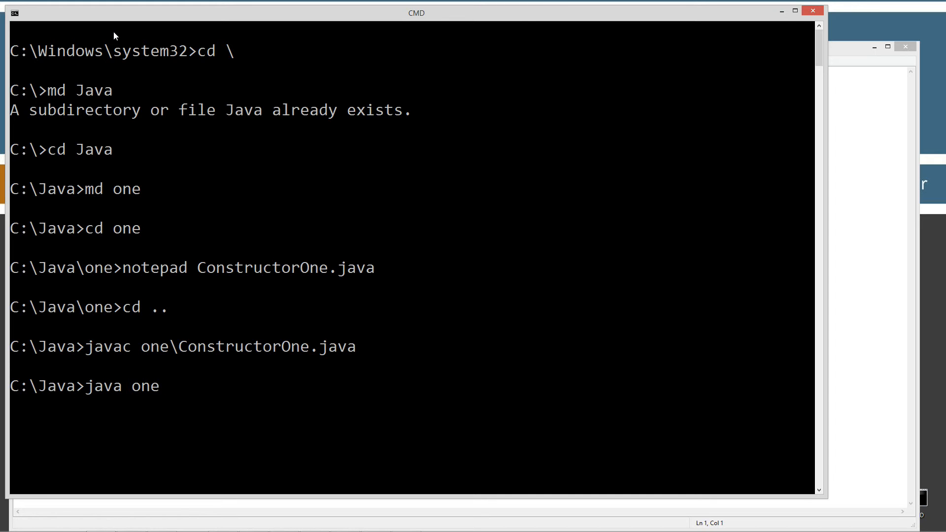
type(".Tes")
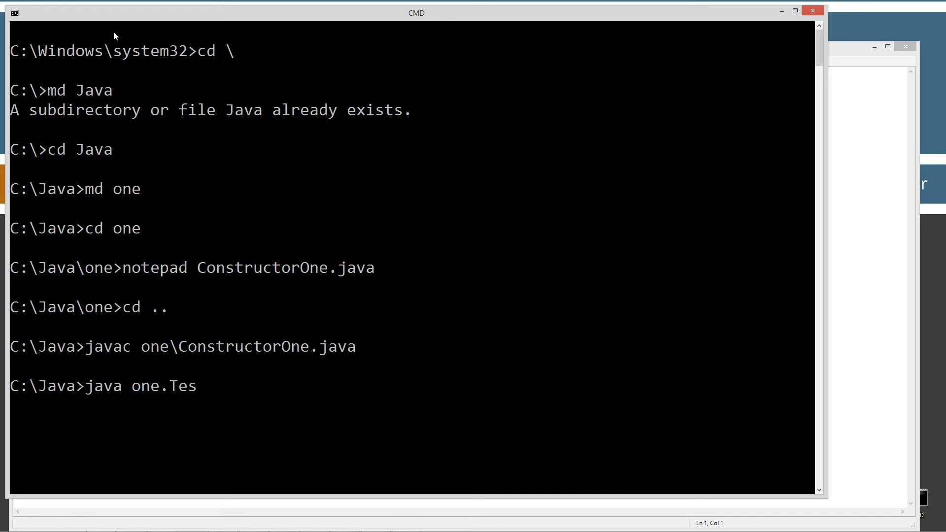
type("ter")
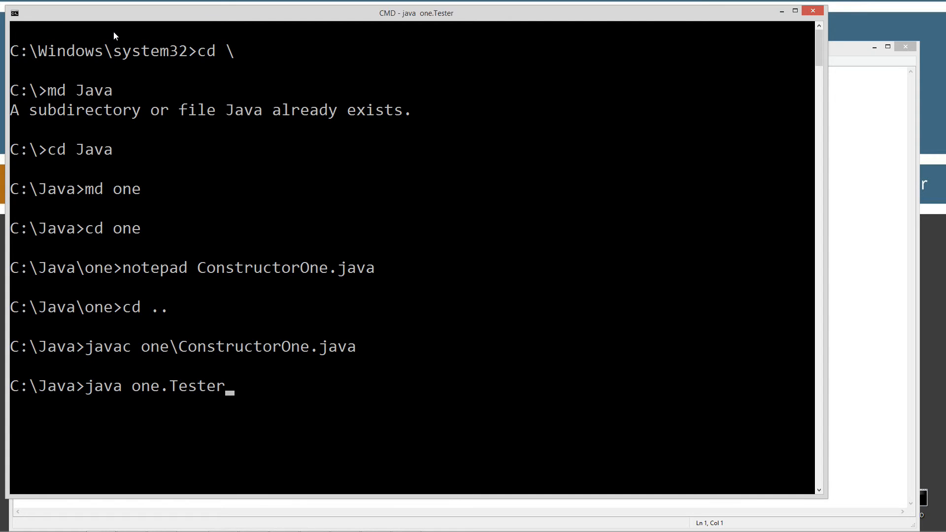
key("enter")
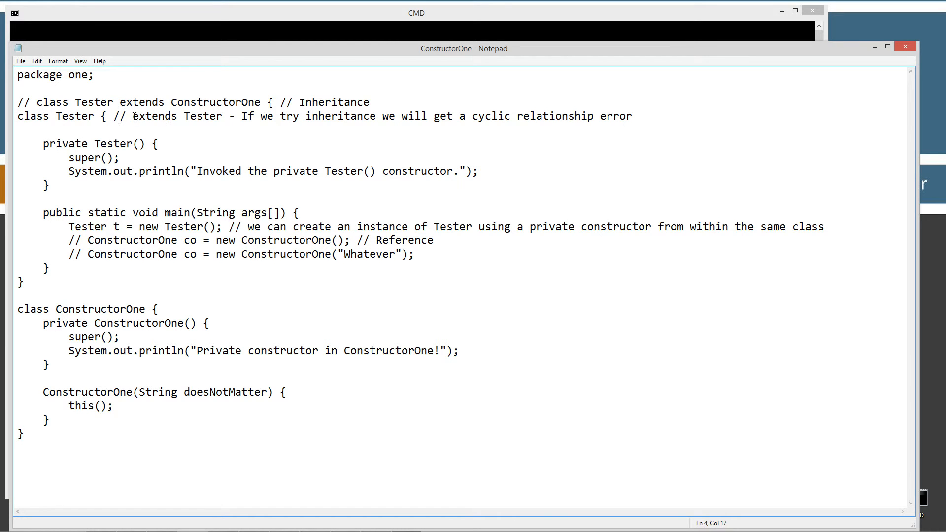
- Change the declaration to 'class Tester extends Tester' to show cyclic inheritance
left_click_drag(130, 117, 225, 116)
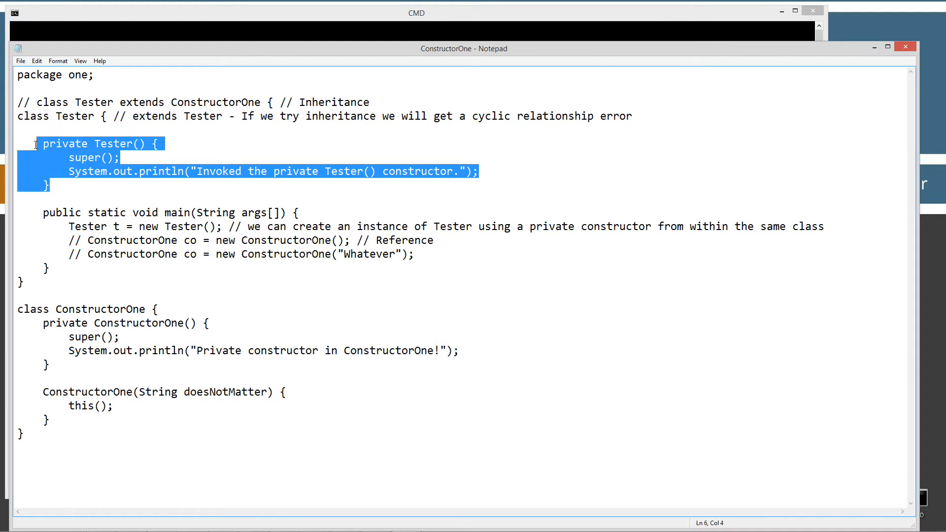
left_click(98, 116)
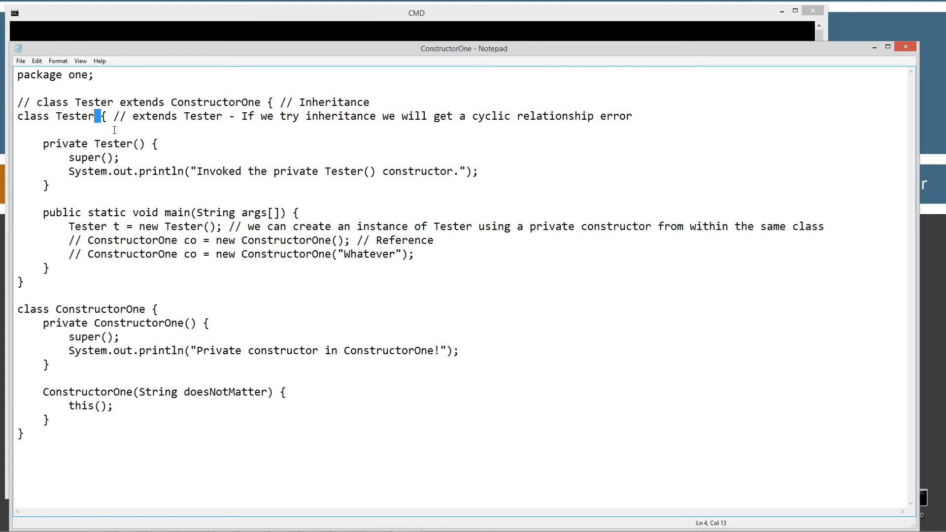
type("extend")
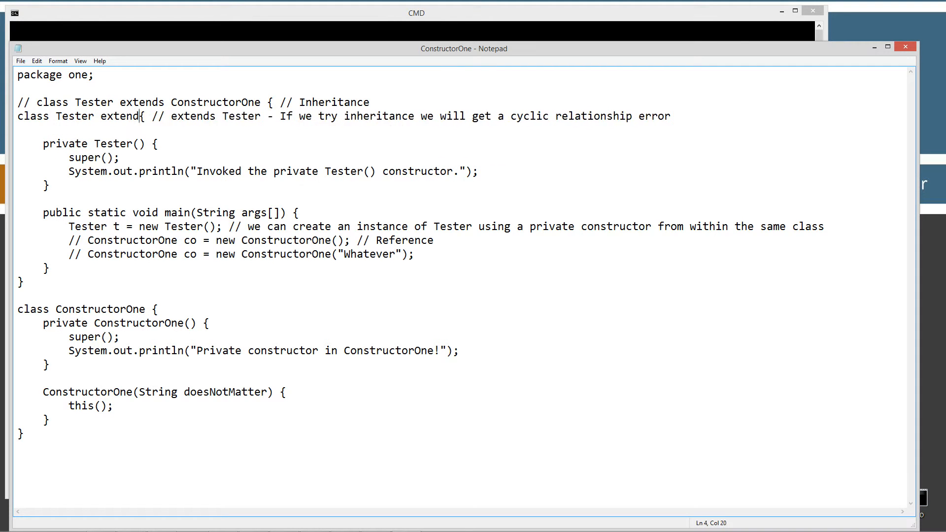
type("s Tester")
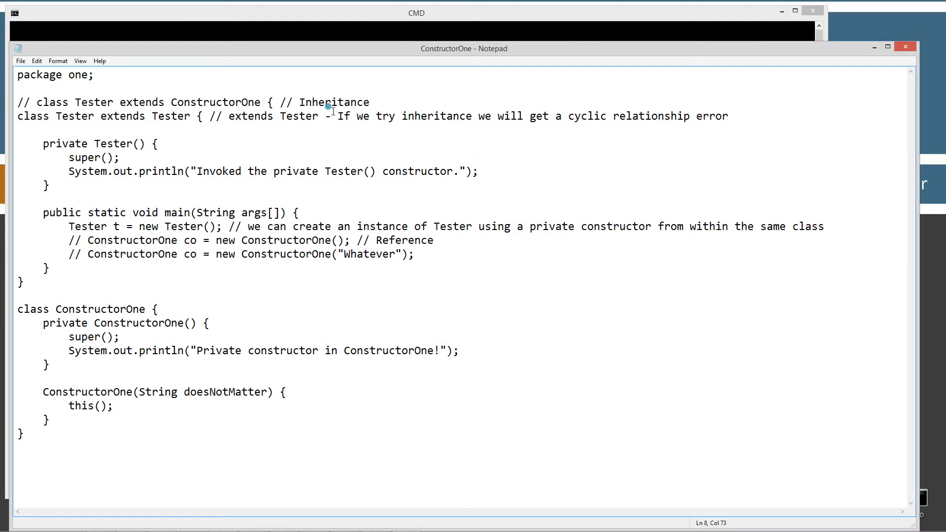
- Highlight the cyclic relationship error comment and the Tester constructor name while explaining
left_click_drag(338, 116, 727, 116)
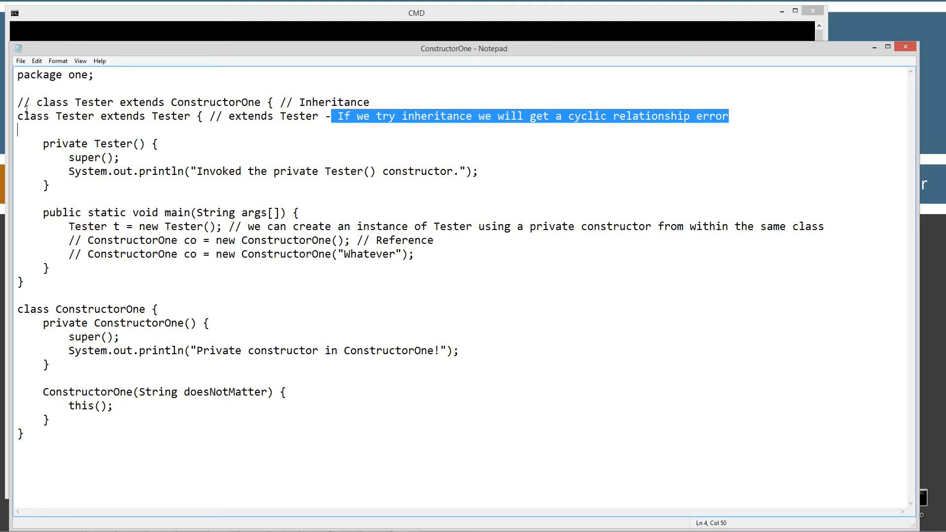
mouse_move(210, 186)
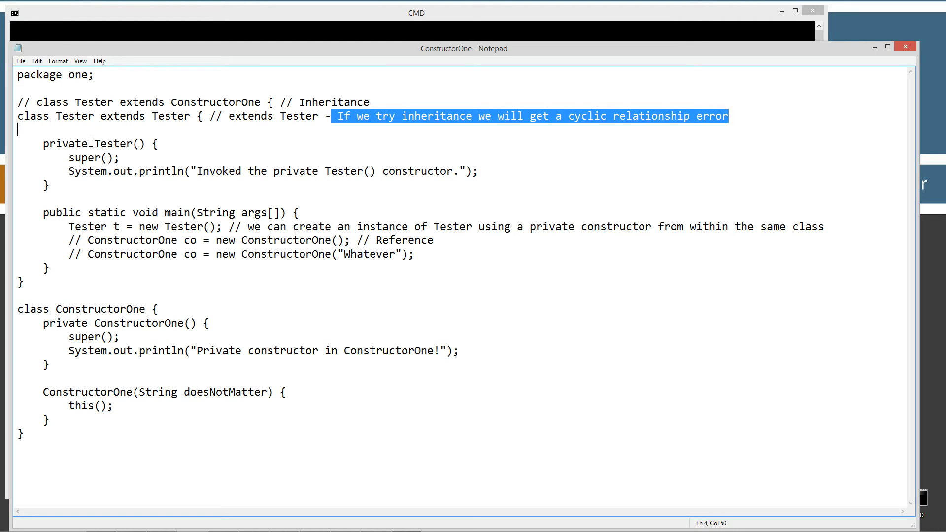
double_click(118, 144)
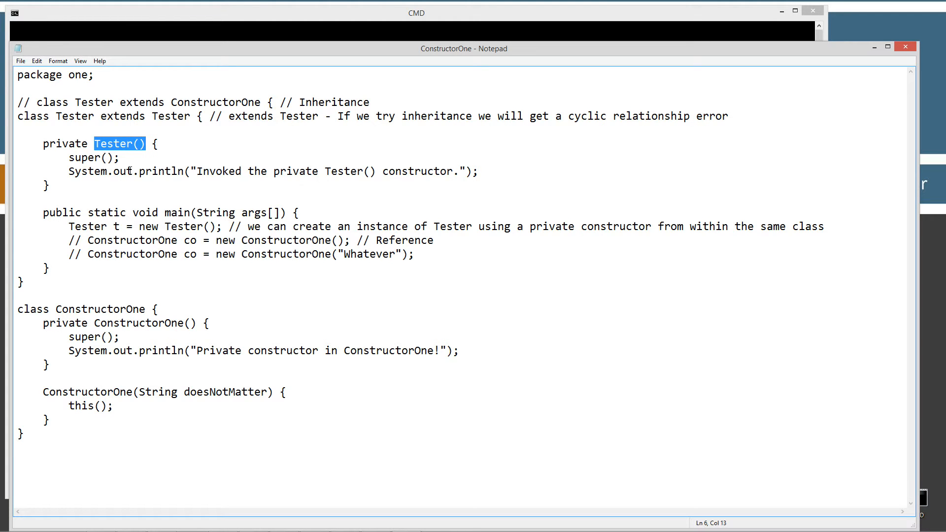
mouse_move(102, 125)
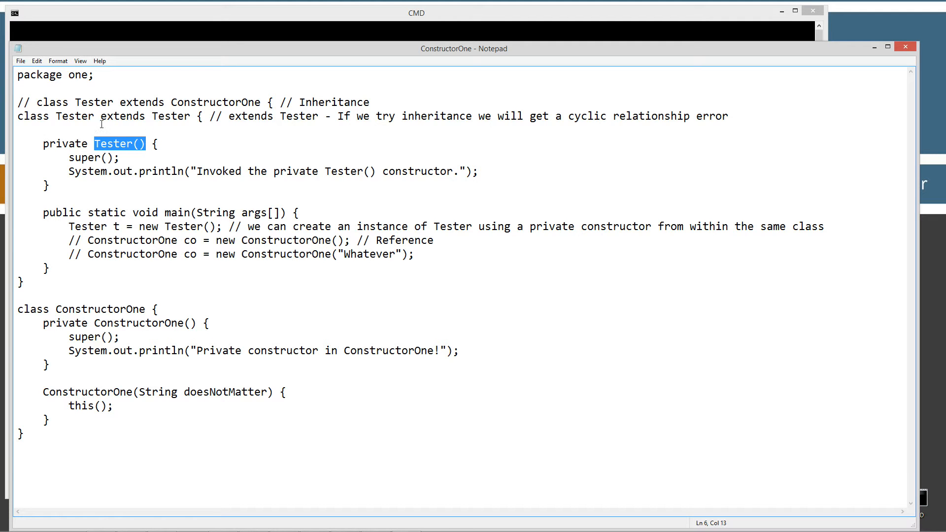
left_click(102, 116)
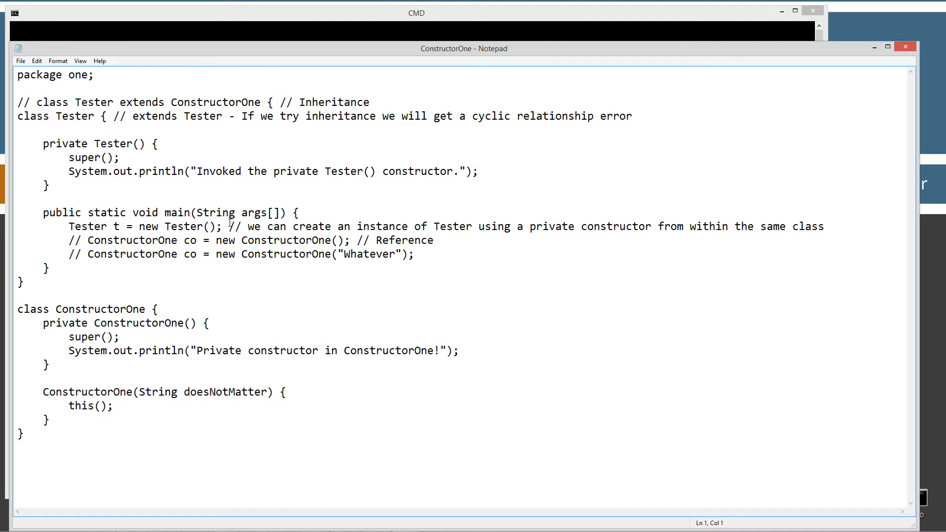
mouse_move(188, 230)
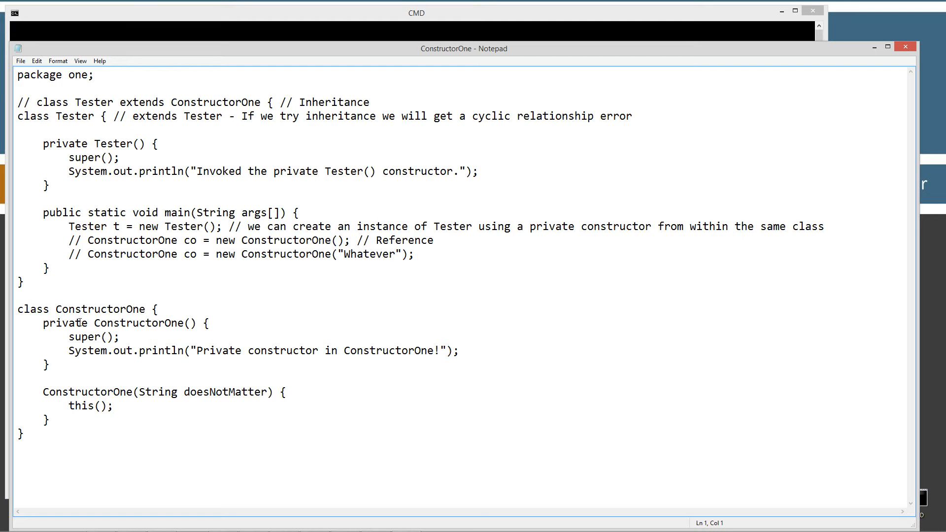
- Highlight the private modifier of ConstructorOne() and its constructor body while explaining
left_click(20, 308)
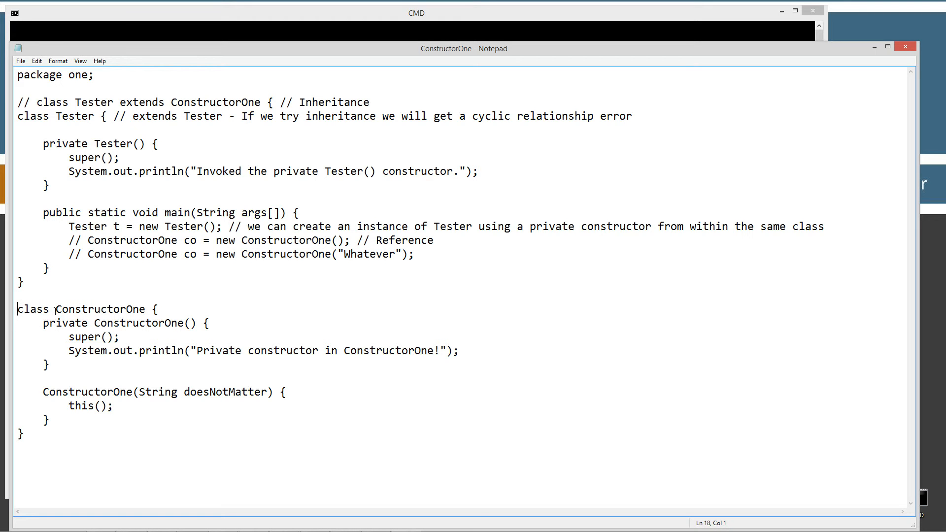
mouse_move(96, 337)
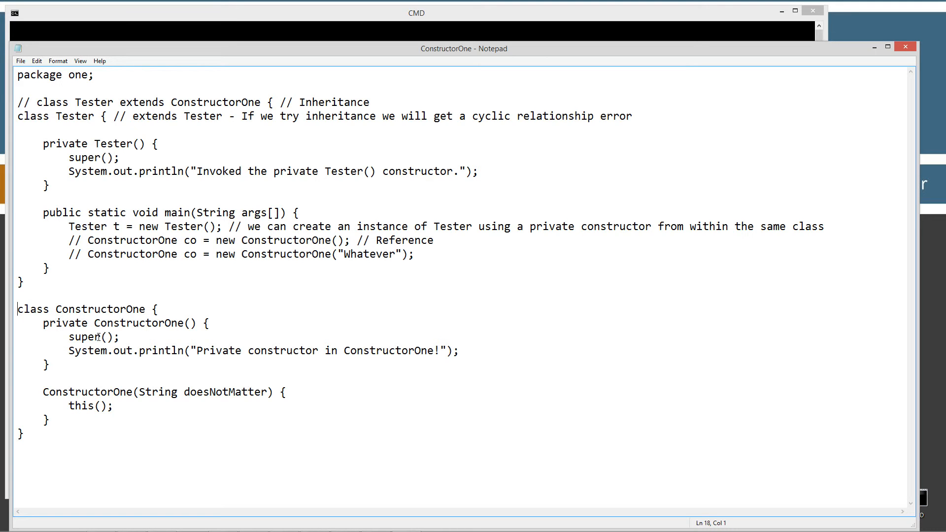
double_click(138, 324)
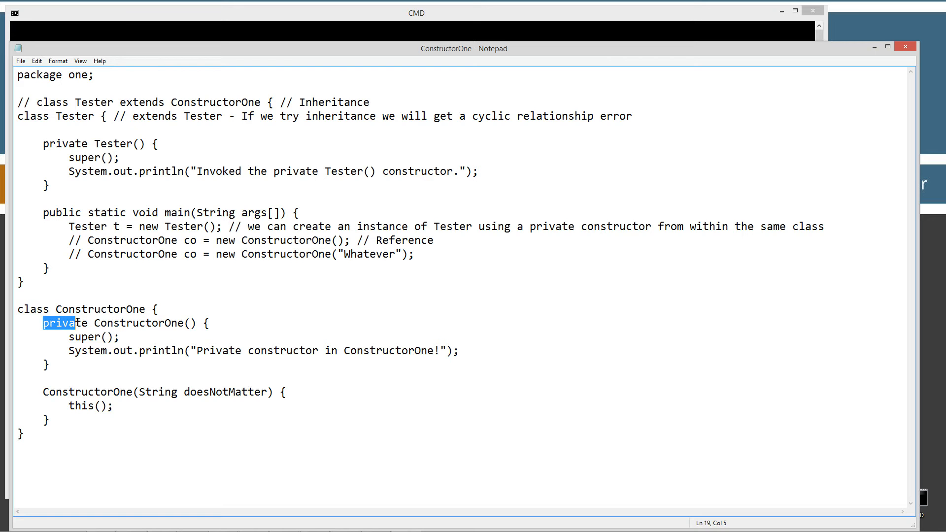
double_click(58, 323)
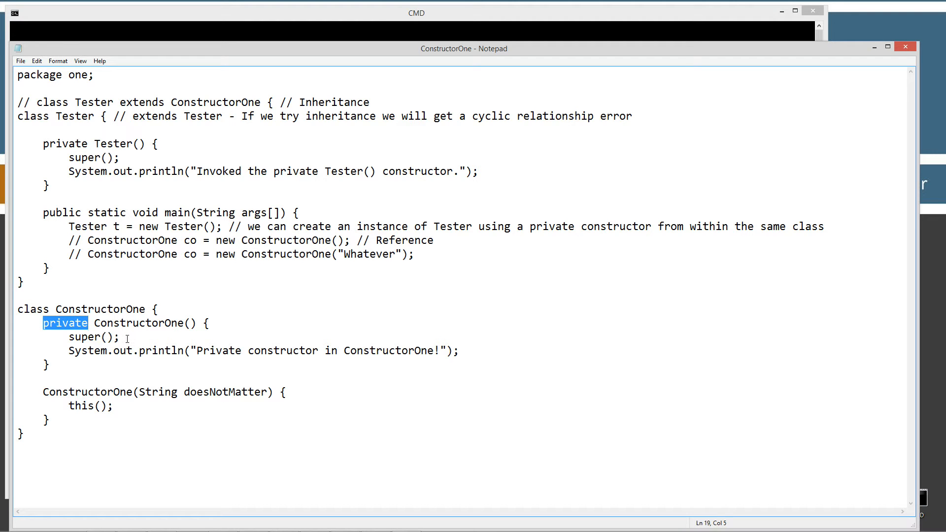
left_click(145, 351)
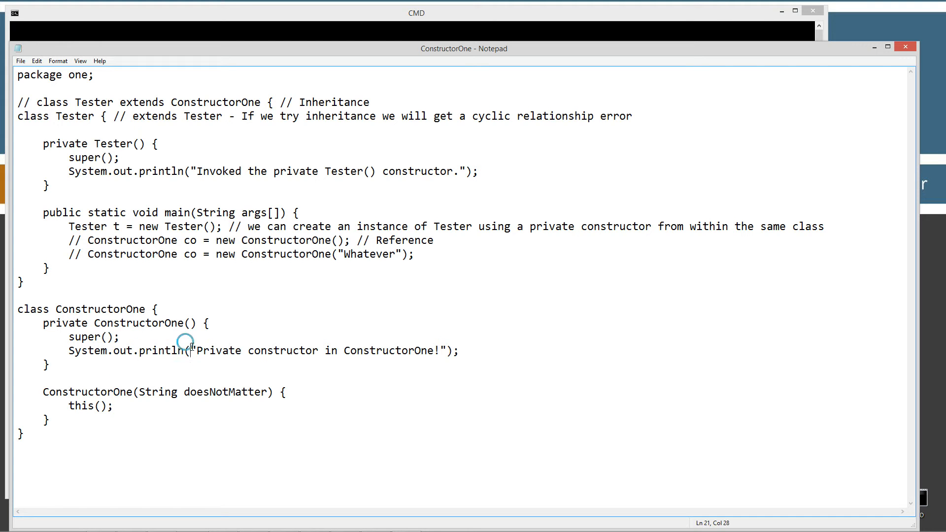
left_click_drag(193, 351, 440, 351)
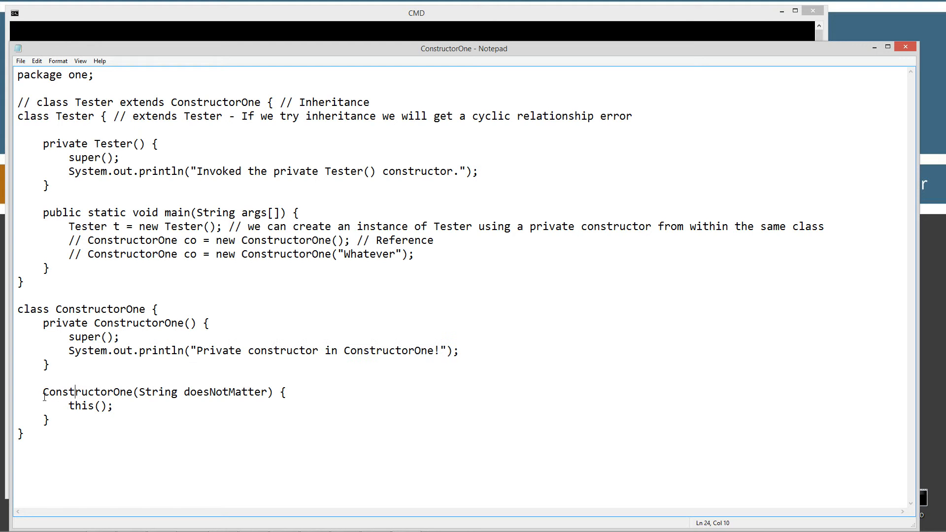
- Highlight the this() call in the String constructor, then position the cursor to edit the declarations
left_click(42, 391)
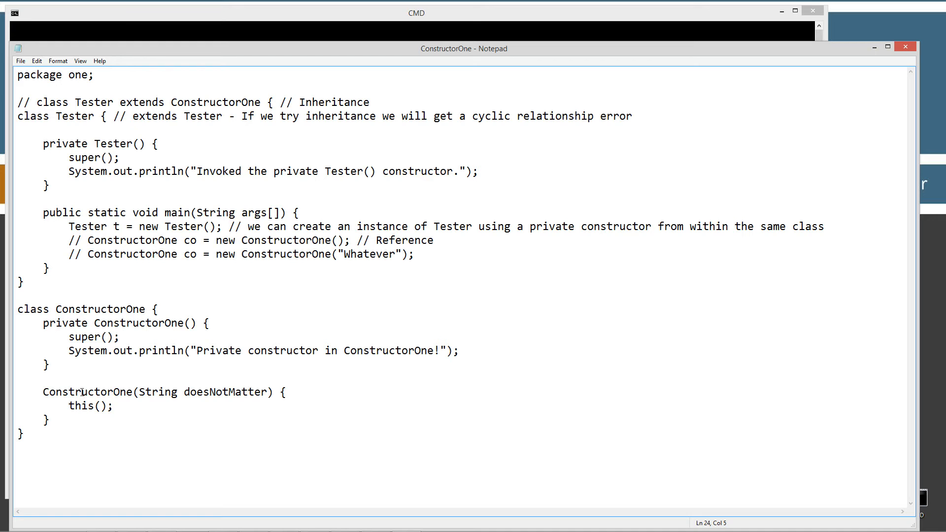
mouse_move(150, 393)
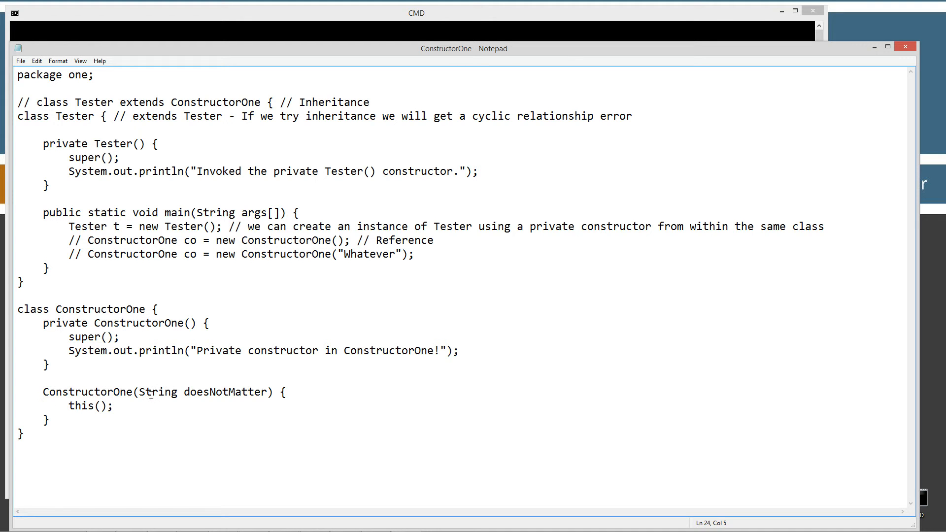
left_click_drag(138, 391, 271, 392)
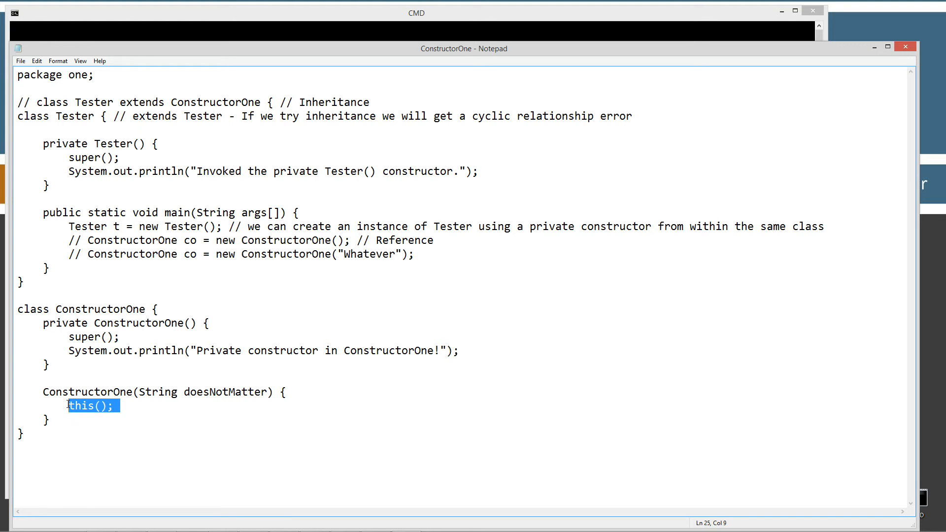
left_click(68, 405)
type("//")
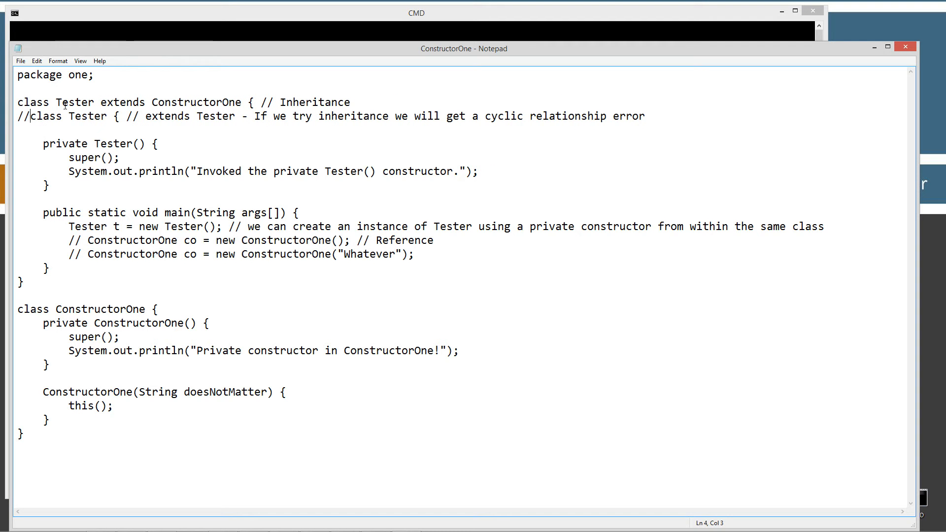
- After compiling in Command Prompt, comment out the 'class Tester extends ConstructorOne' line with //
left_click(20, 62)
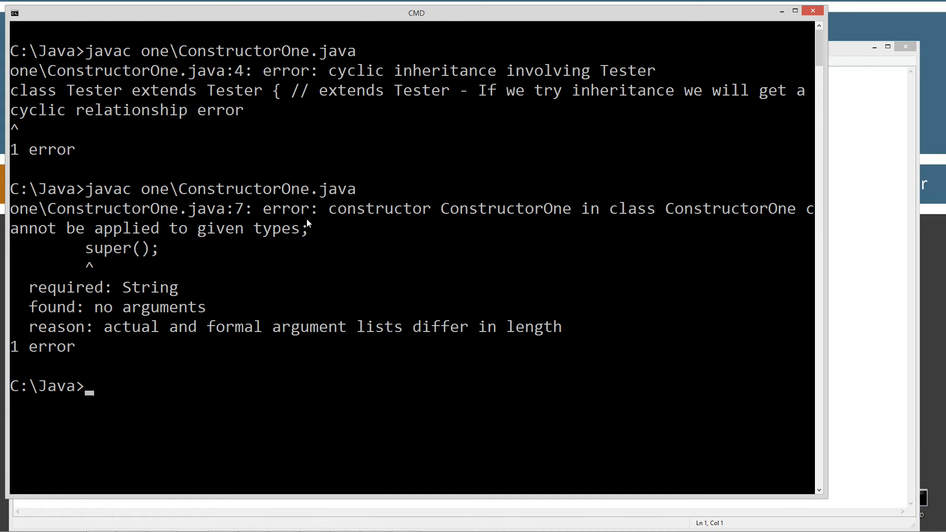
mouse_move(572, 219)
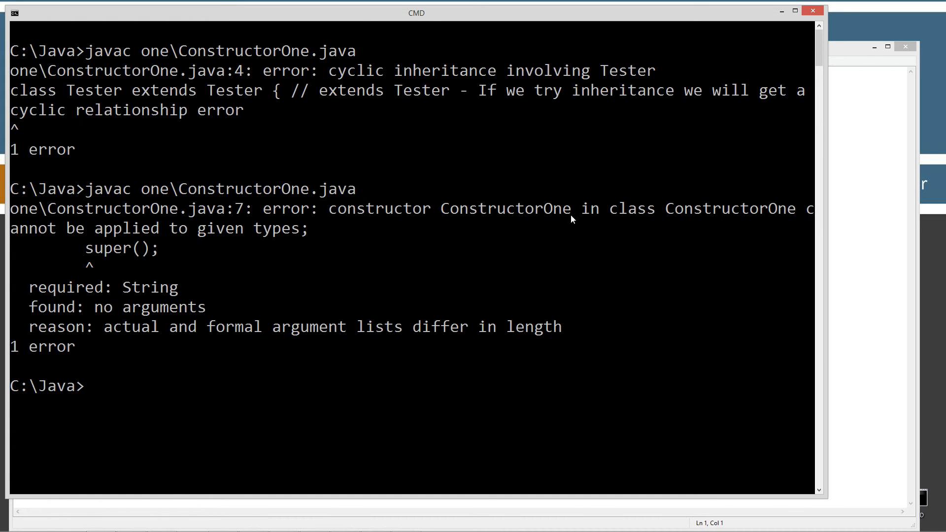
mouse_move(136, 244)
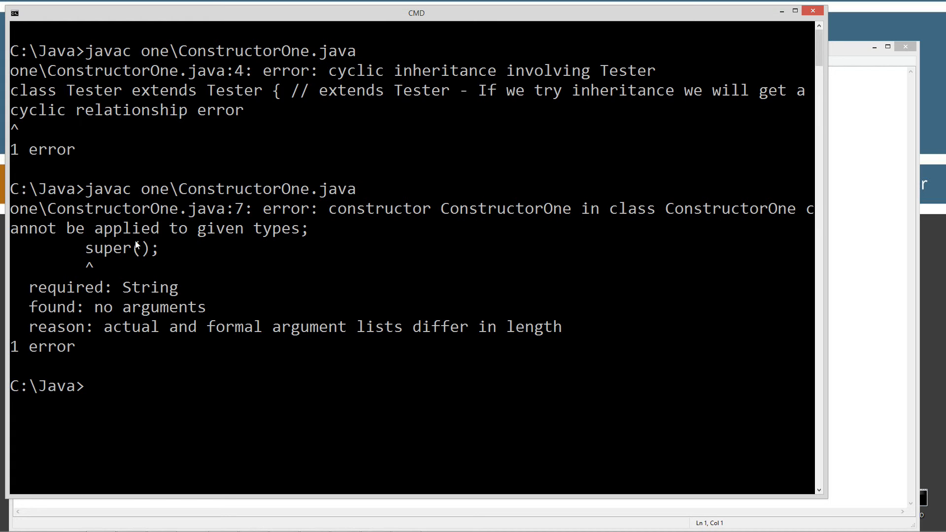
mouse_move(268, 259)
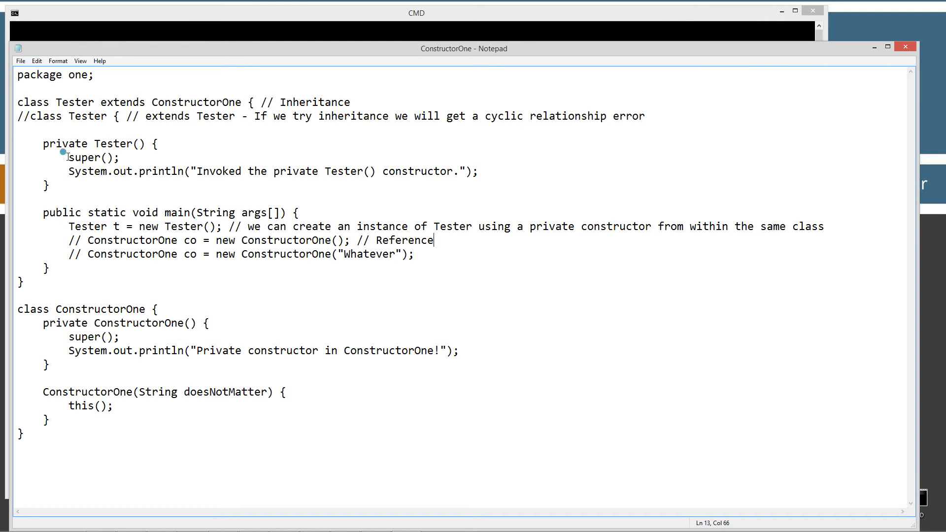
left_click(208, 102)
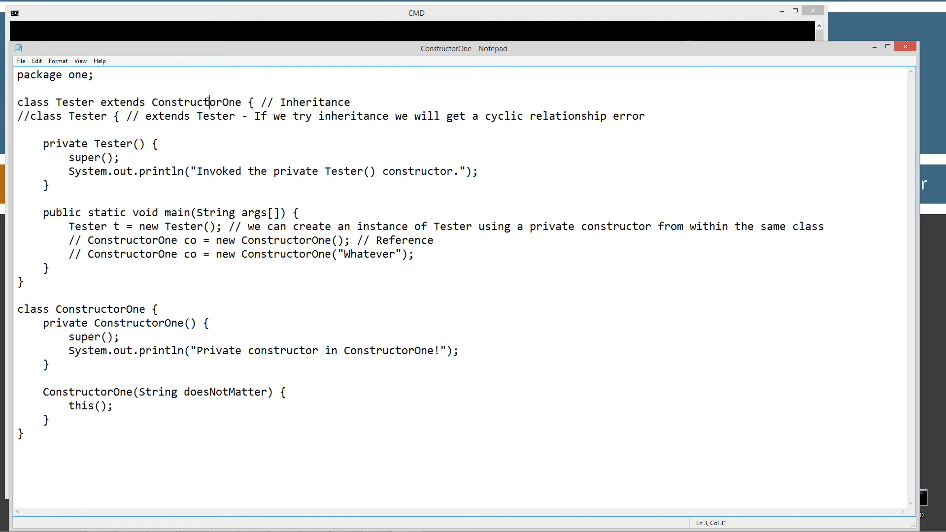
double_click(127, 324)
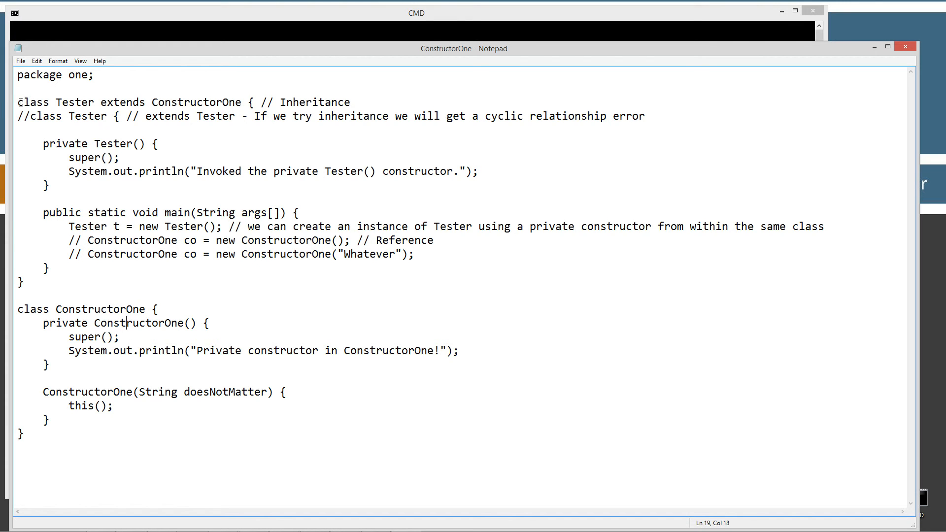
type("//")
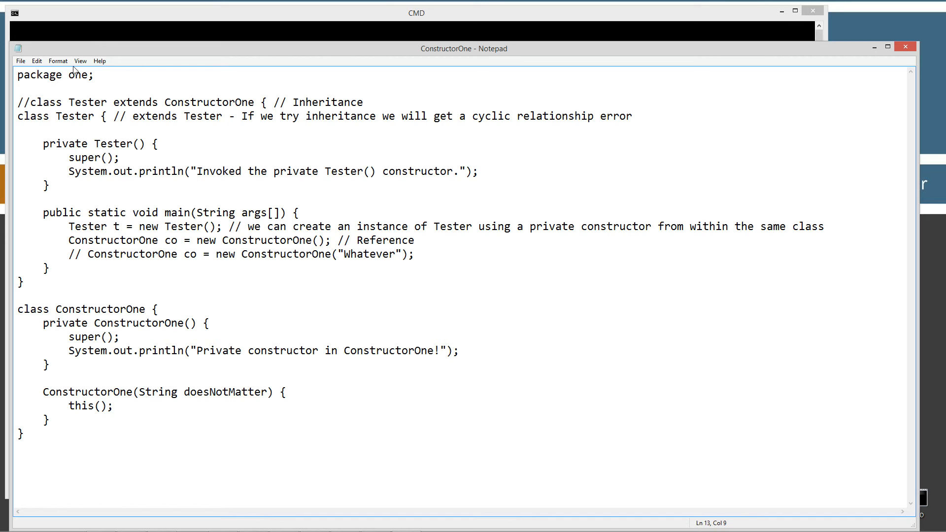
- Uncomment plain 'class Tester {' and the new ConstructorOne() line, highlighting the call and the private constructor
left_click(21, 60)
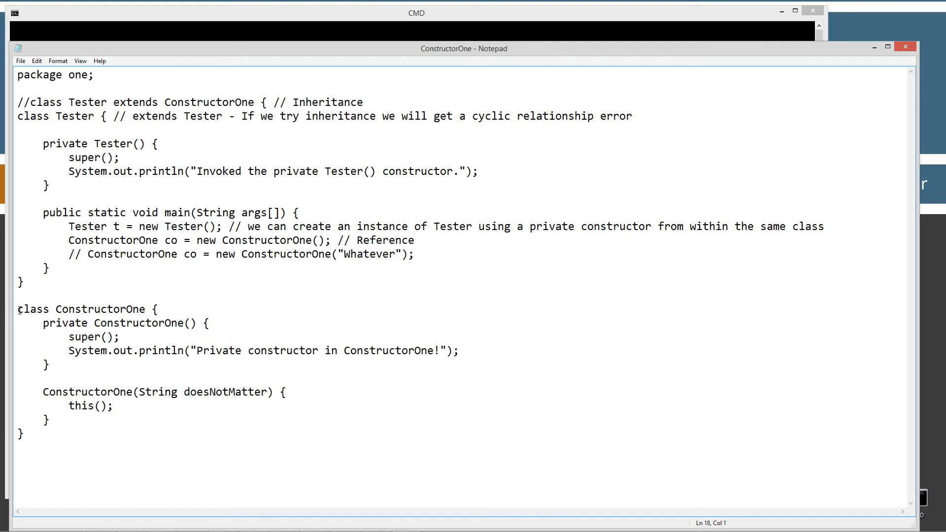
double_click(125, 241)
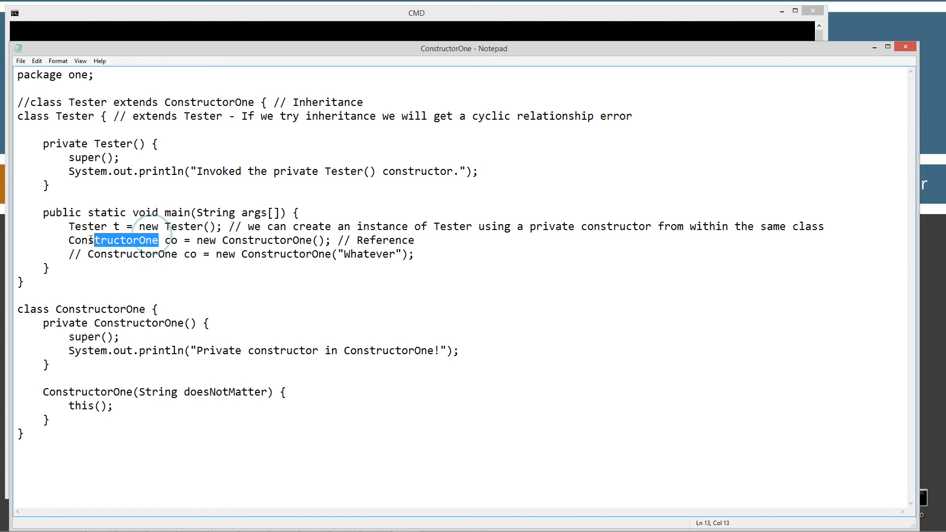
double_click(111, 241)
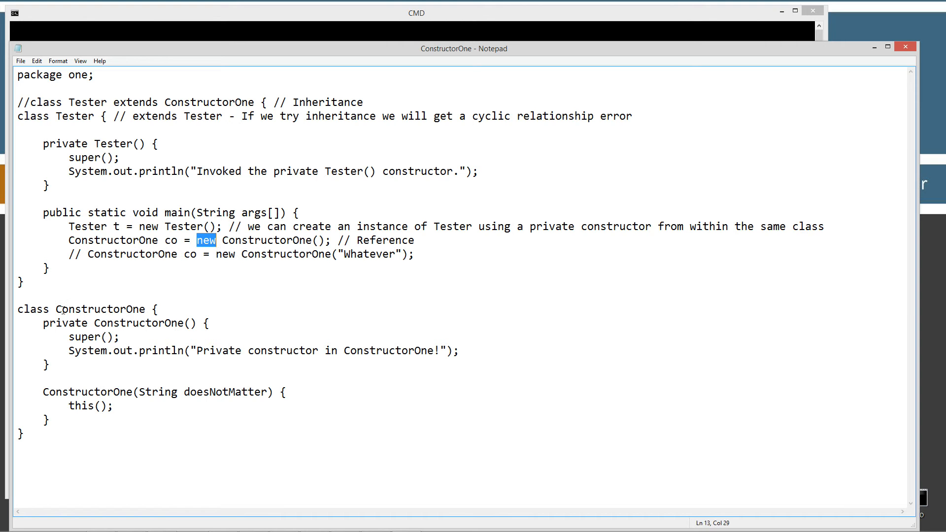
mouse_move(238, 251)
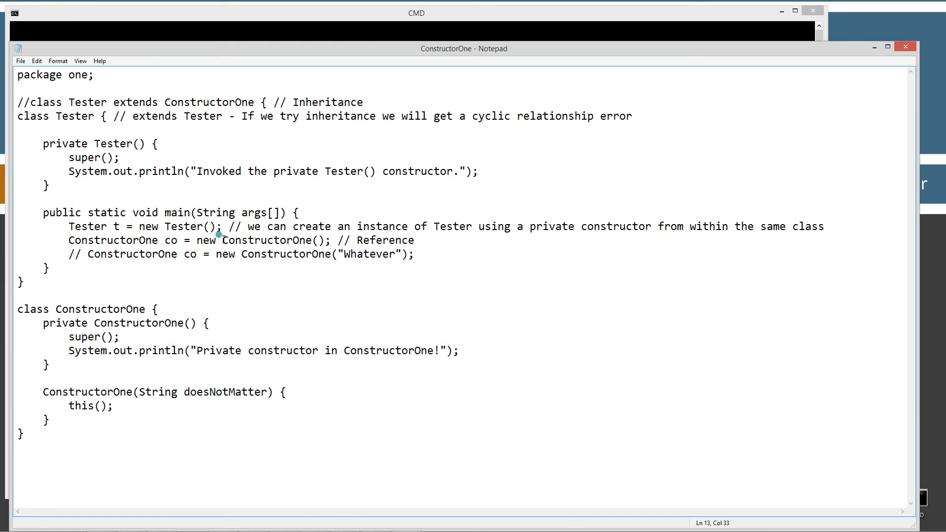
double_click(272, 241)
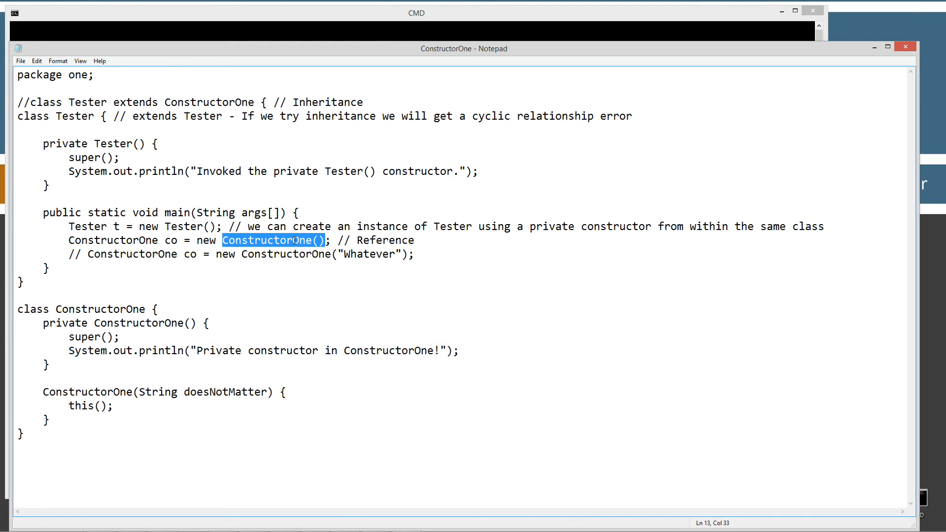
double_click(143, 322)
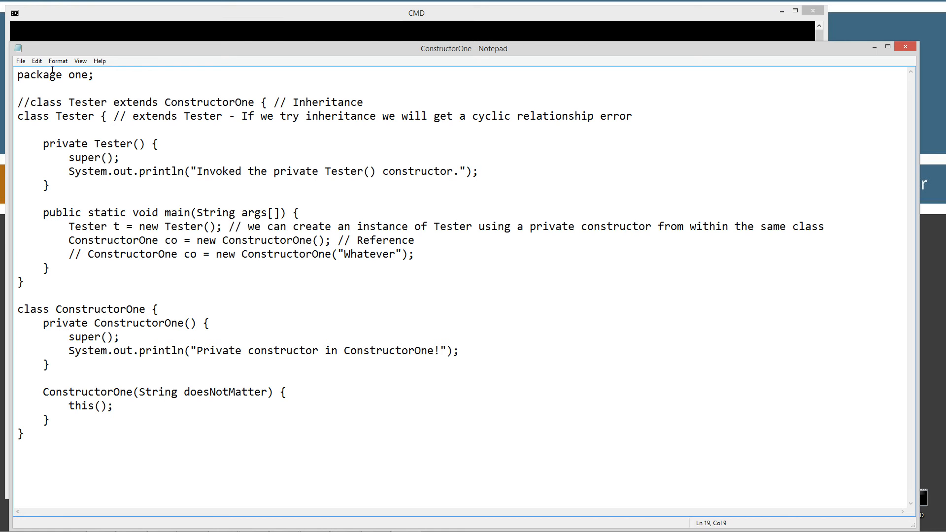
mouse_move(28, 66)
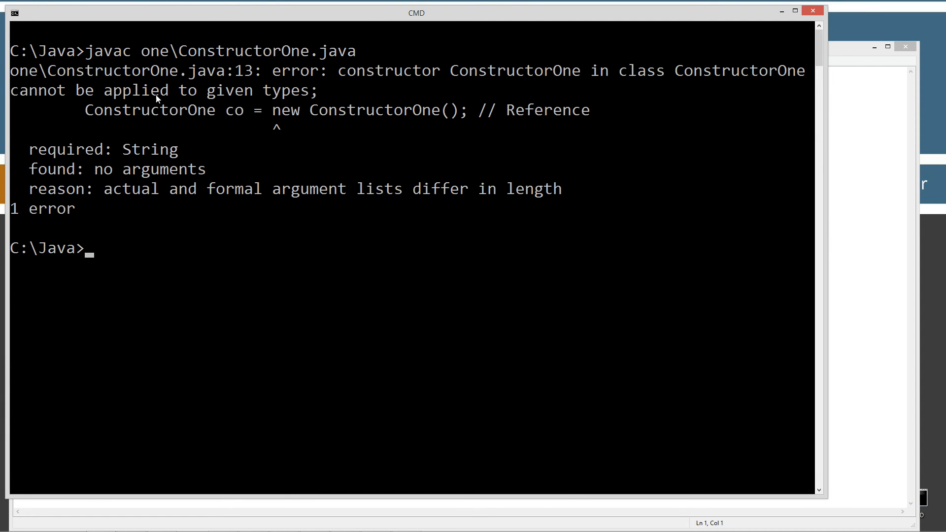
mouse_move(480, 78)
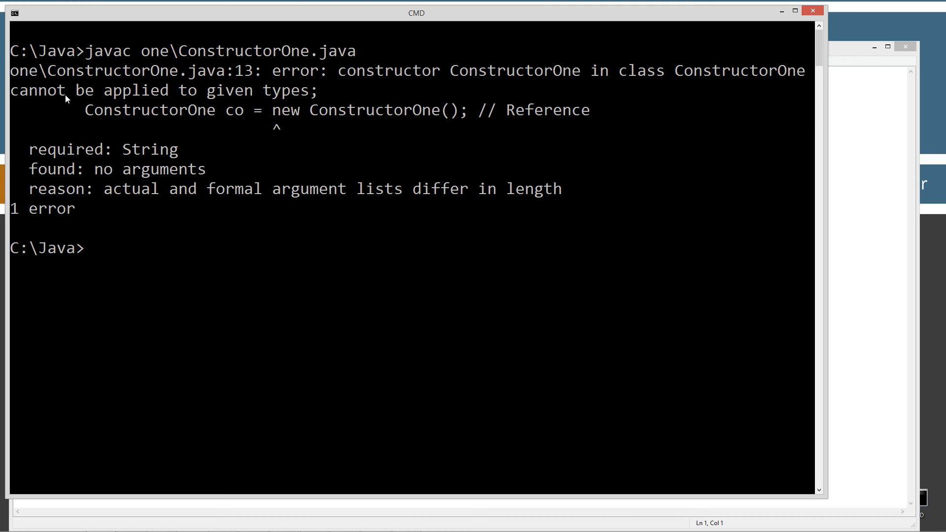
mouse_move(272, 127)
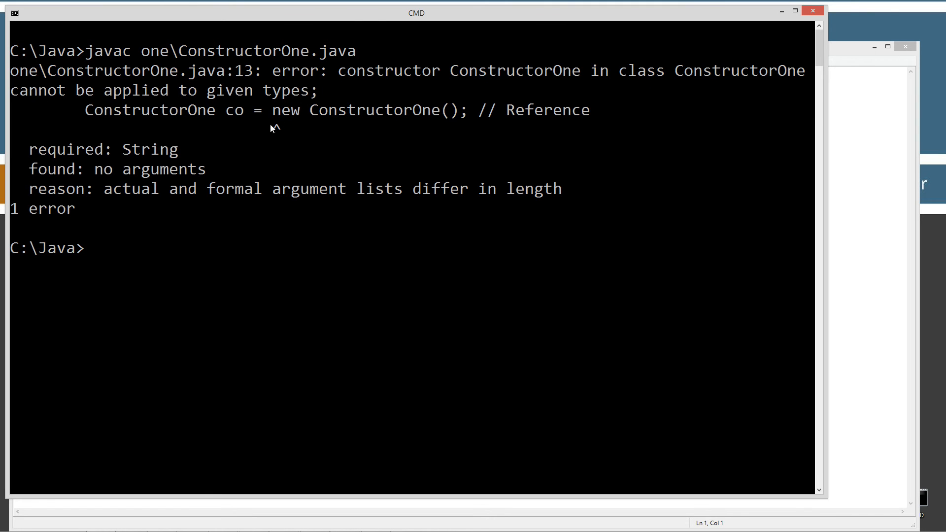
mouse_move(810, 251)
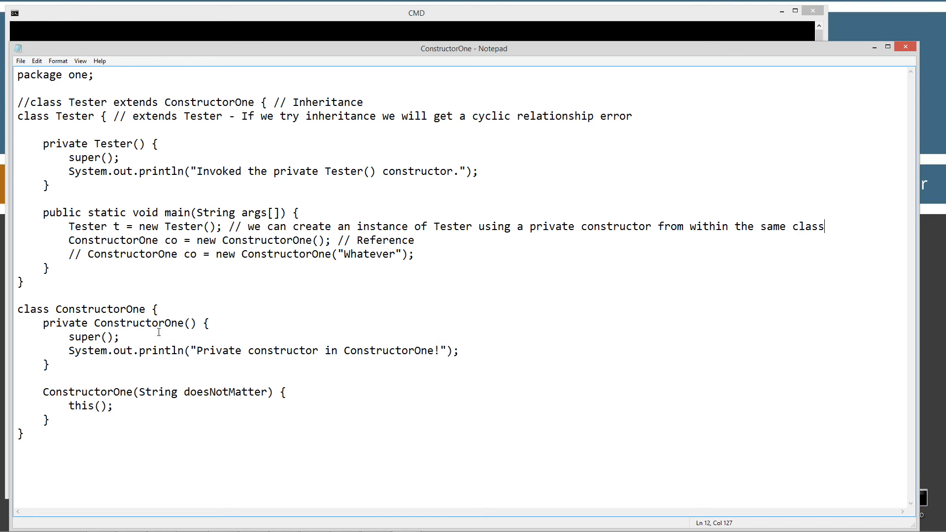
- After the line 13 constructor error, point out the private ConstructorOne declaration and begin commenting with //
double_click(130, 323)
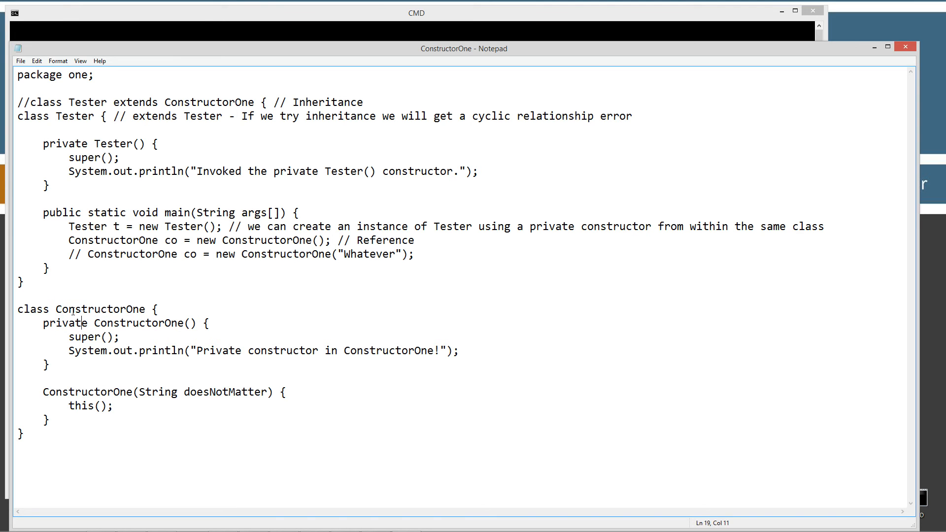
type("//")
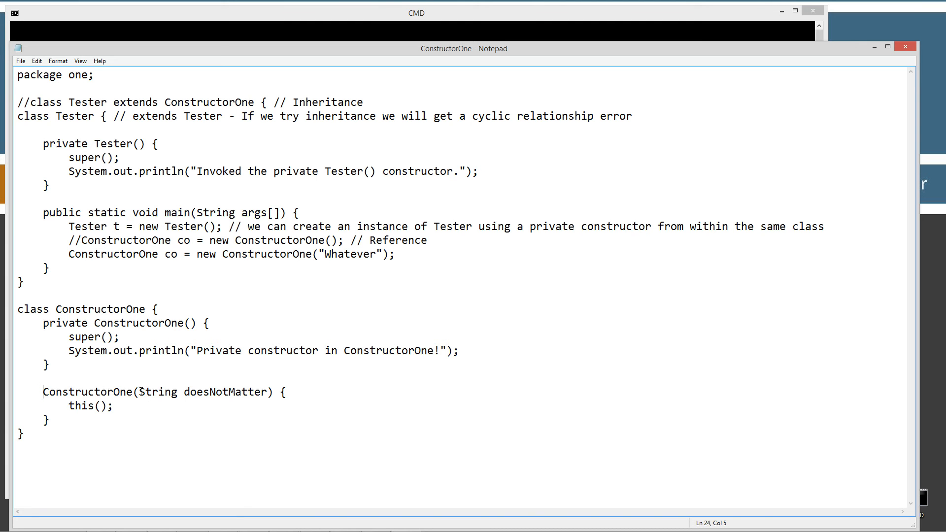
- Switch main to new ConstructorOne("Whatever"), highlighting the private no-argument and String constructors
left_click_drag(139, 391, 264, 391)
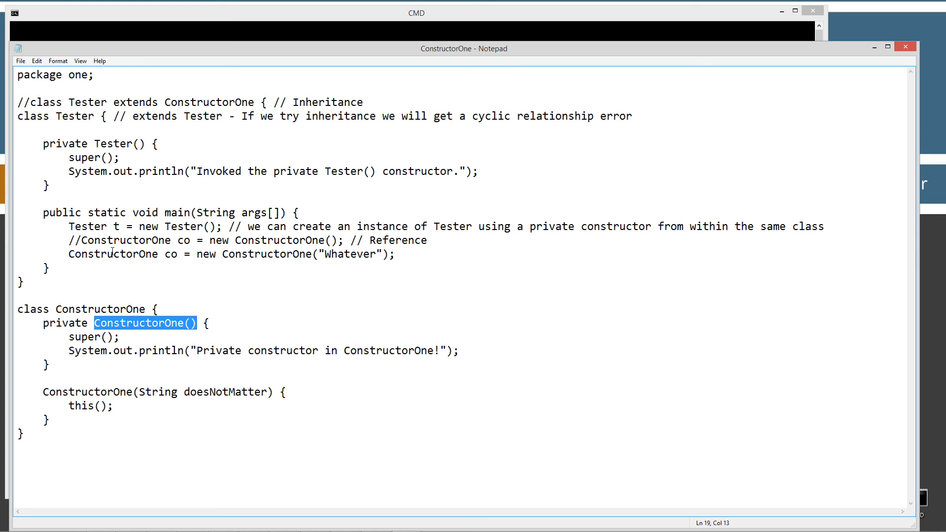
double_click(170, 254)
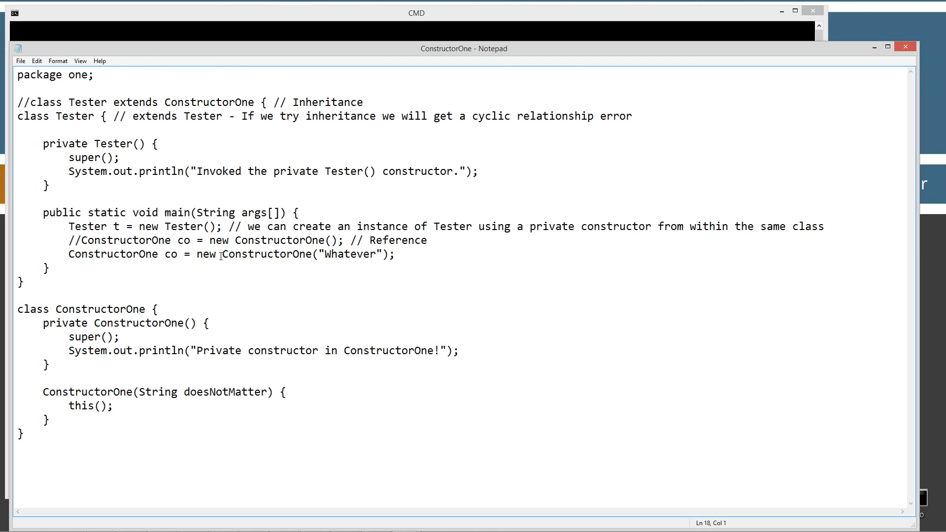
double_click(265, 253)
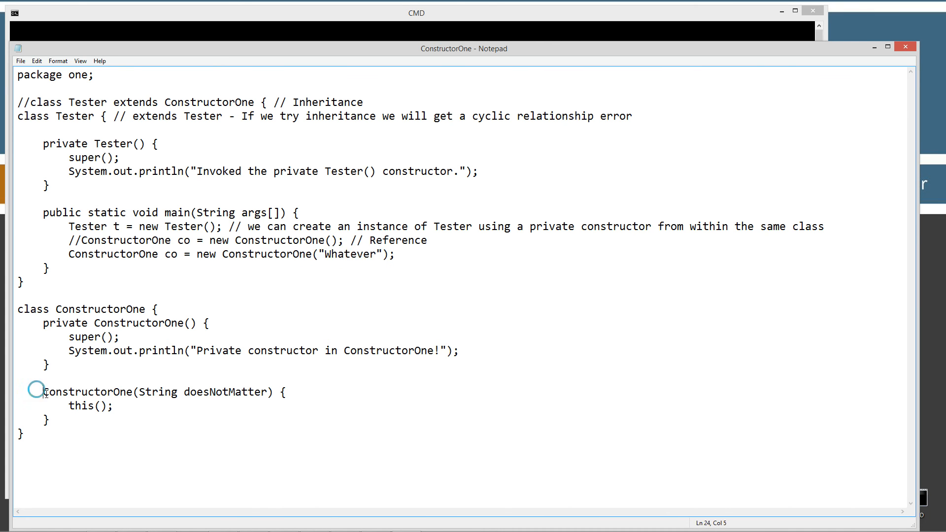
left_click_drag(42, 391, 273, 391)
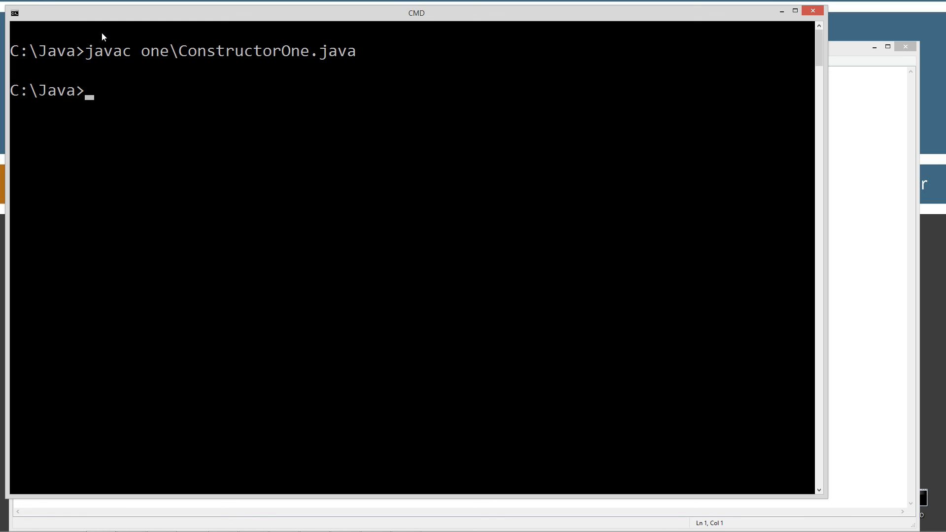
- Run java one.Tester so both private constructor messages print
type("java one.Tester")
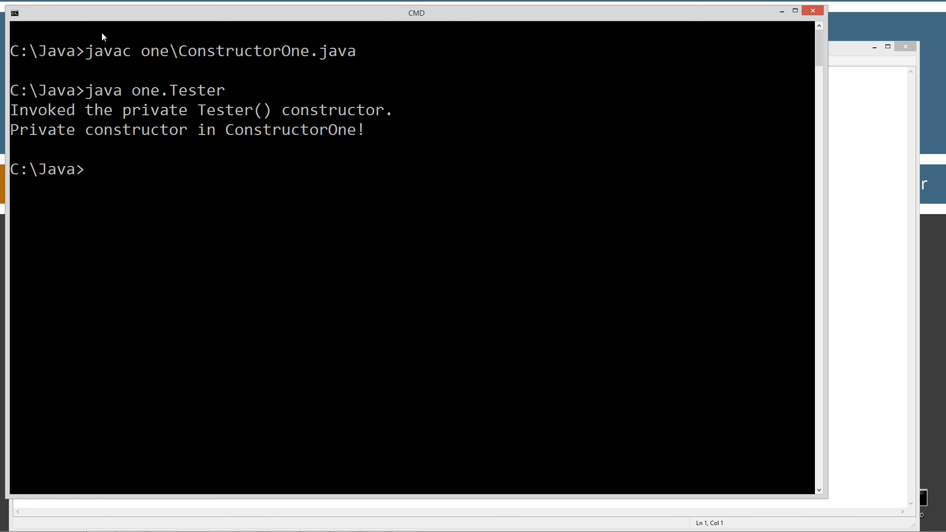
mouse_move(385, 114)
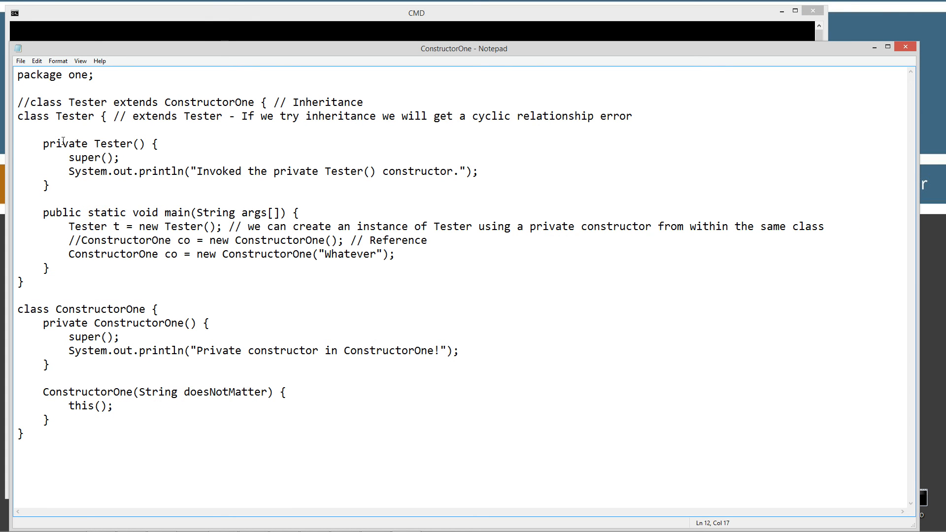
- Close Notepad's ConstructorOne.java, leaving the Java Programming title slide showing
left_click_drag(42, 143, 48, 187)
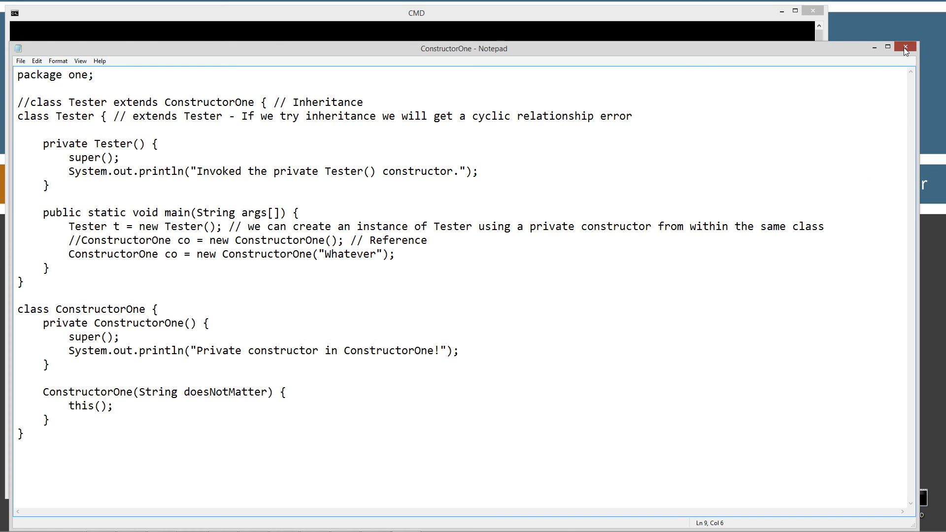
left_click(904, 48)
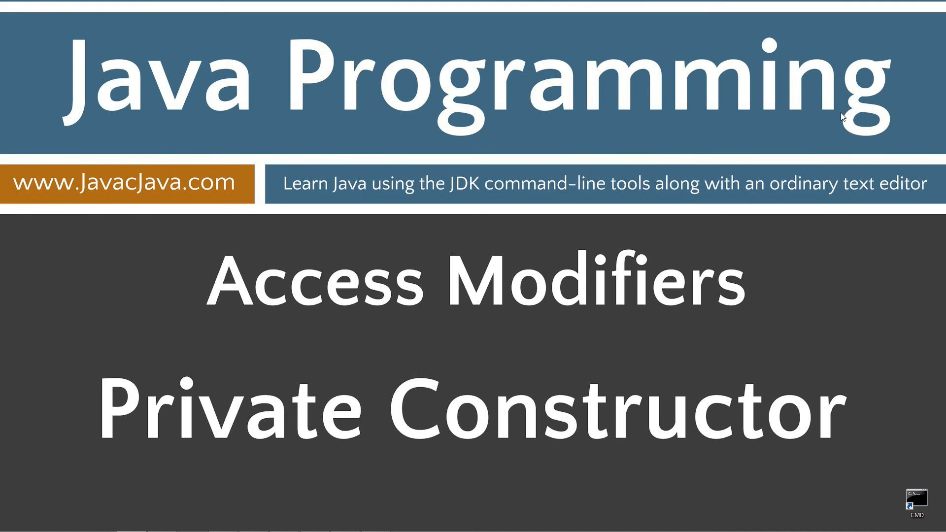